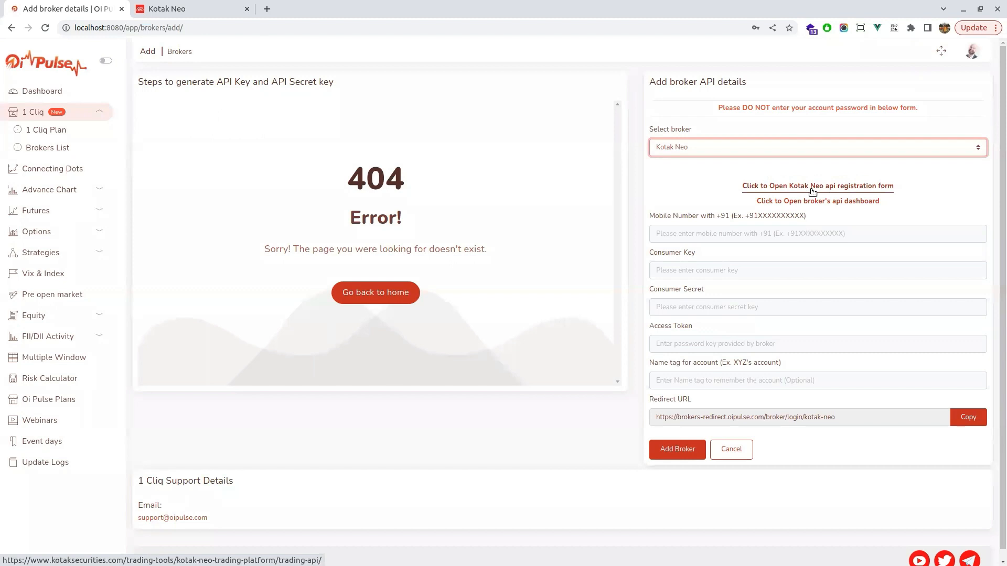
mouse_move(852, 186)
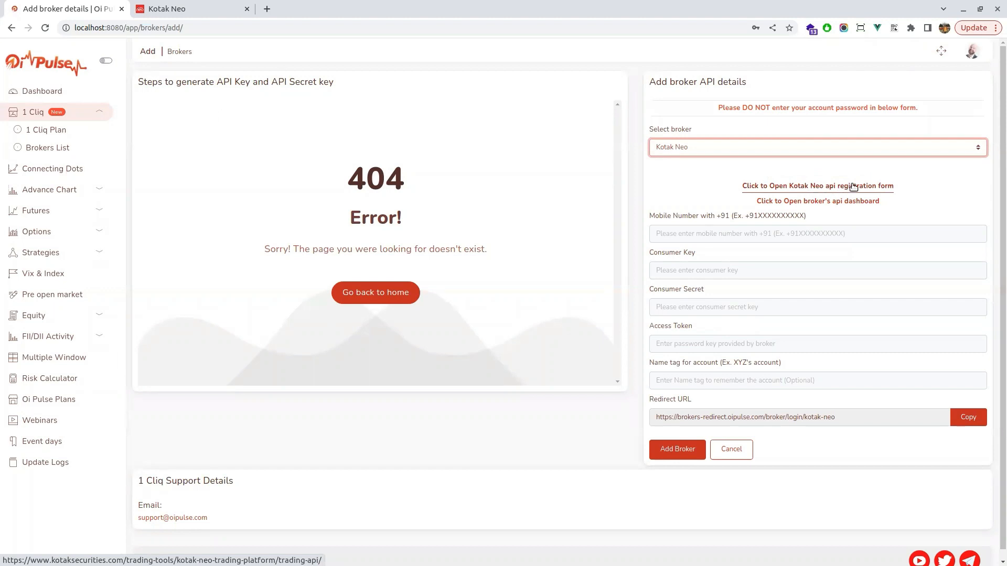
Open the Kotak Neo API registration page and choose Register For Neo TradeAPI.
click(817, 186)
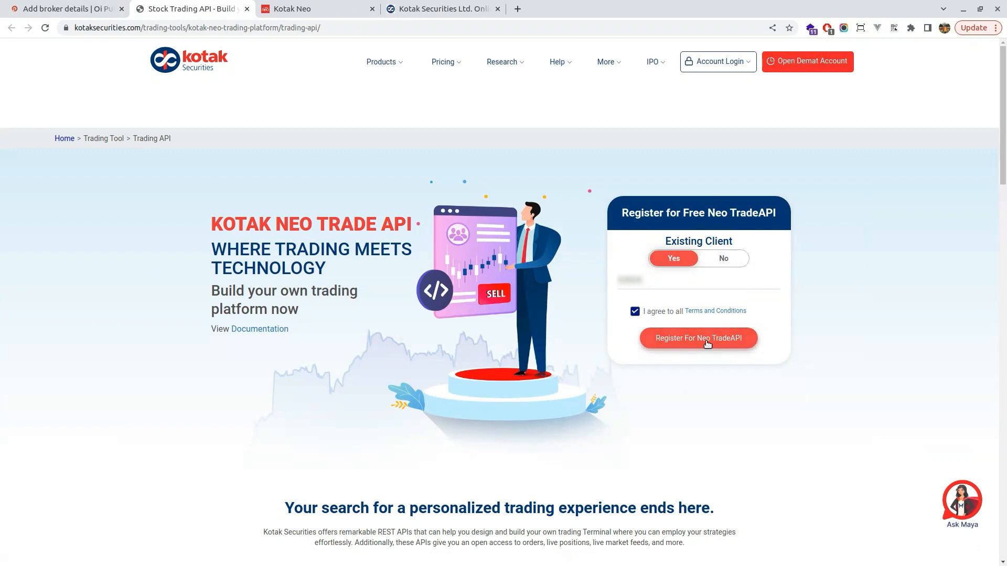
click(698, 338)
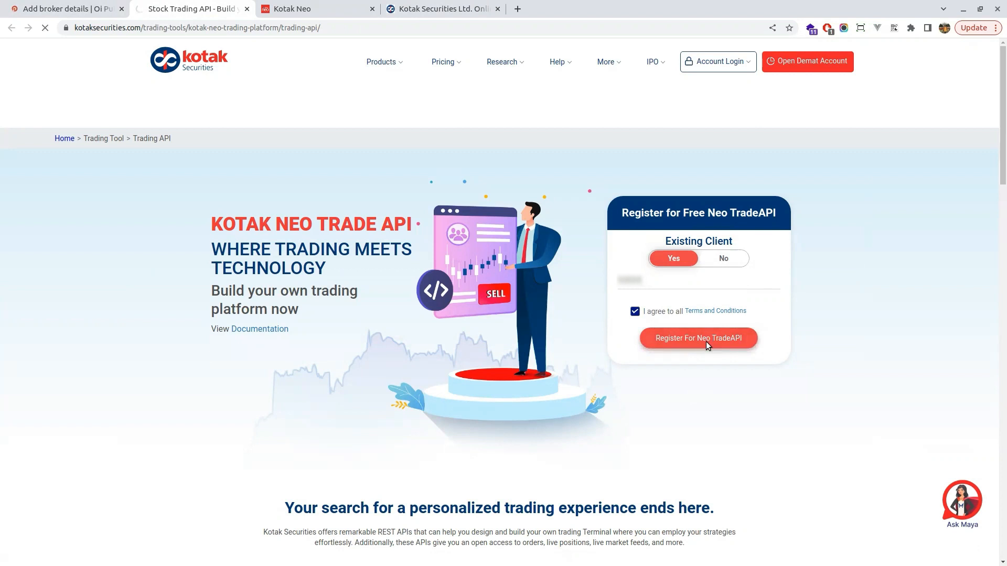
Answer Yes to Existing Kotak NEO Client and submit the TradeApi registration form.
click(698, 338)
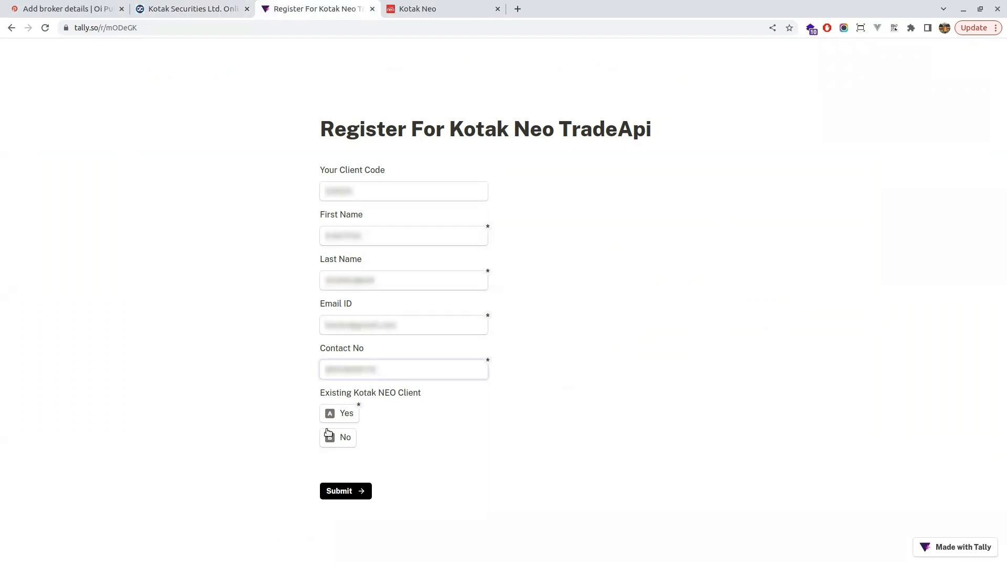
mouse_move(432, 401)
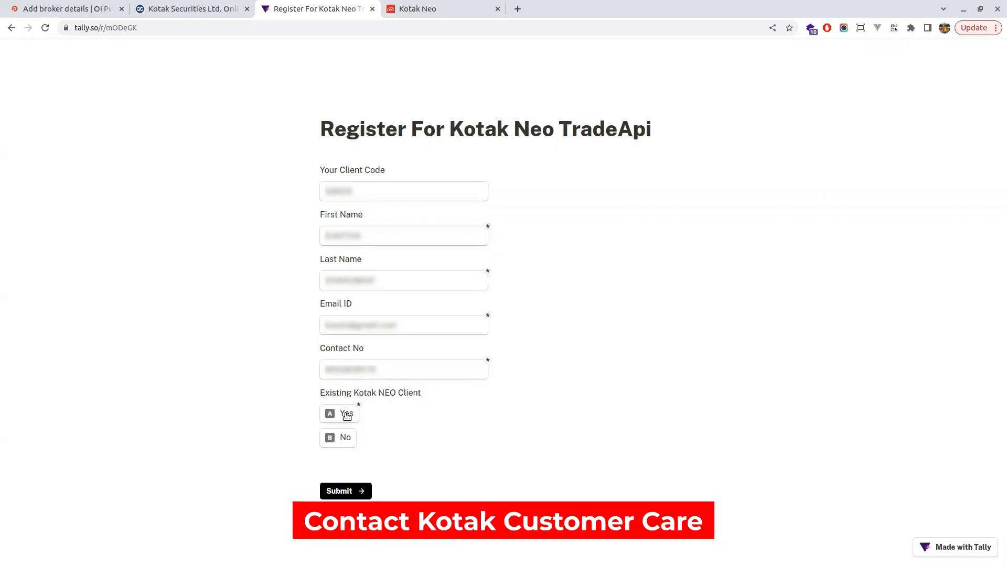
click(338, 413)
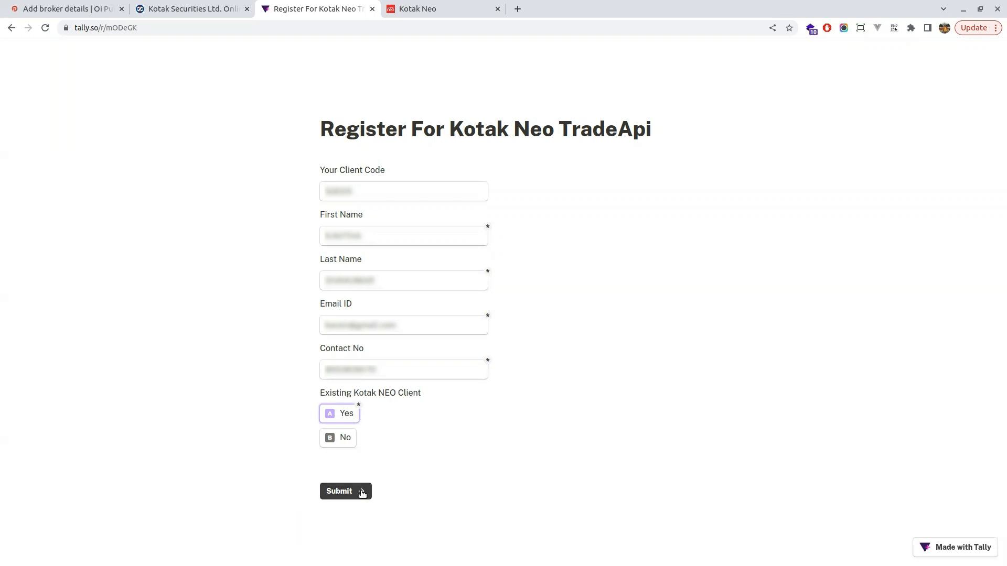
click(345, 491)
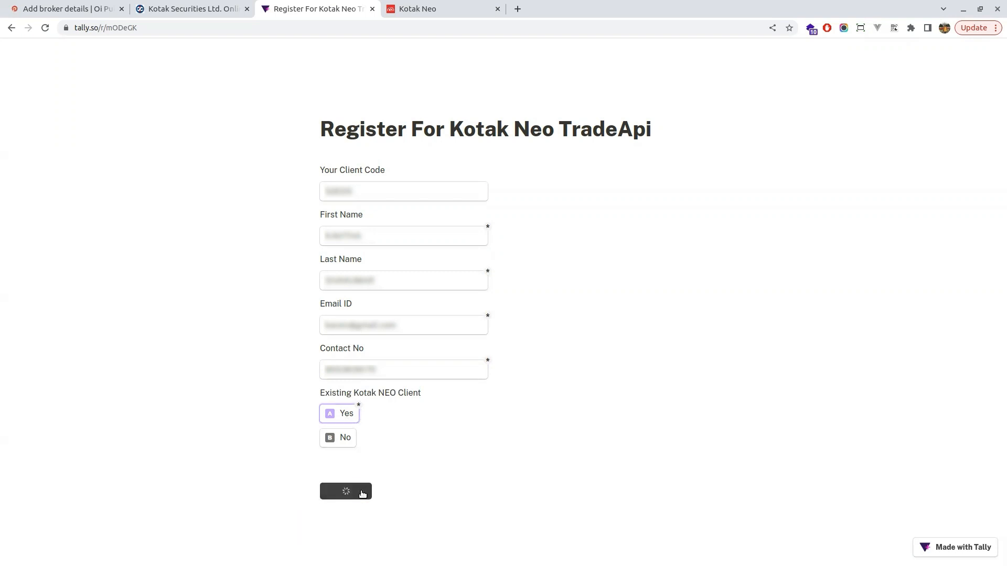
click(345, 492)
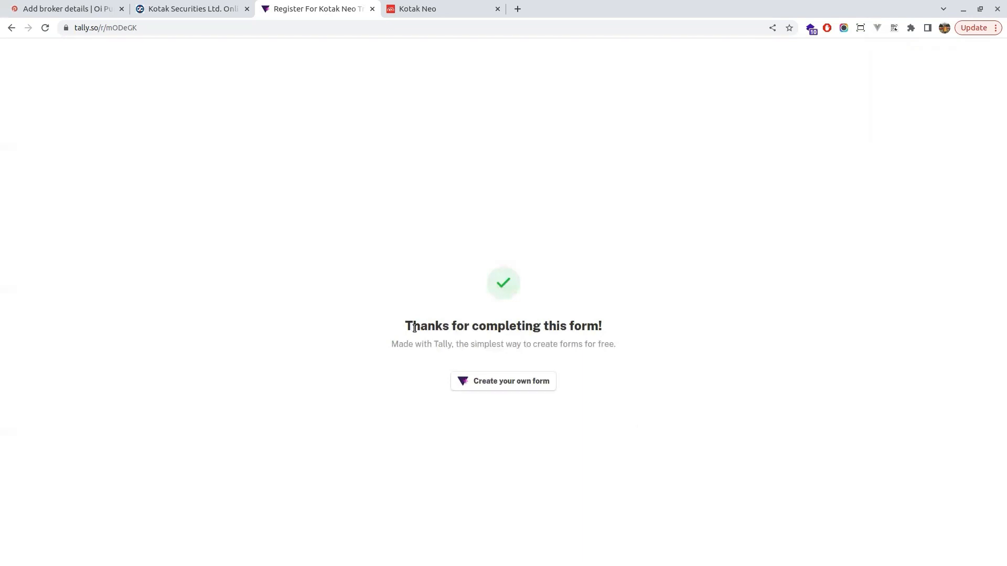
mouse_move(620, 346)
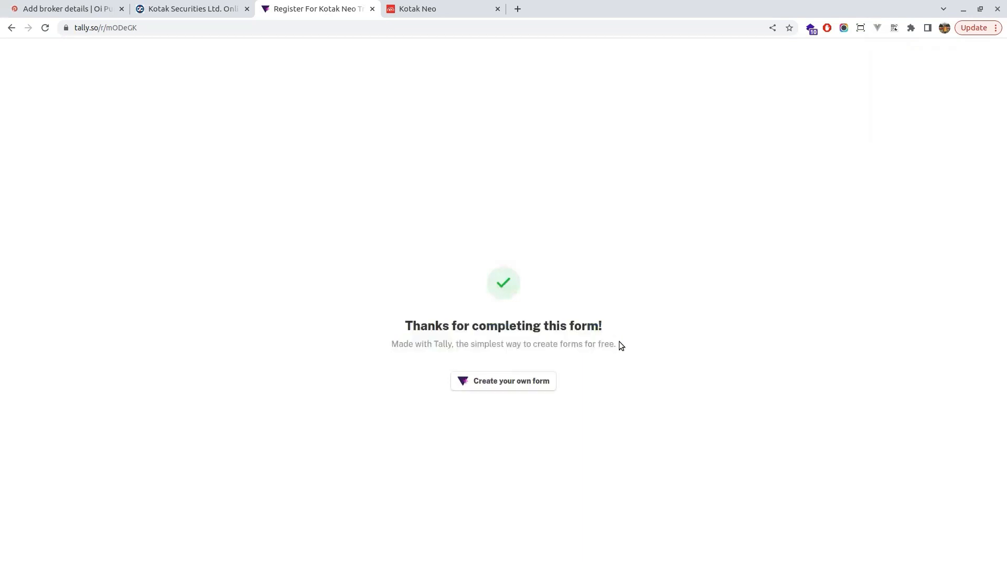
mouse_move(459, 290)
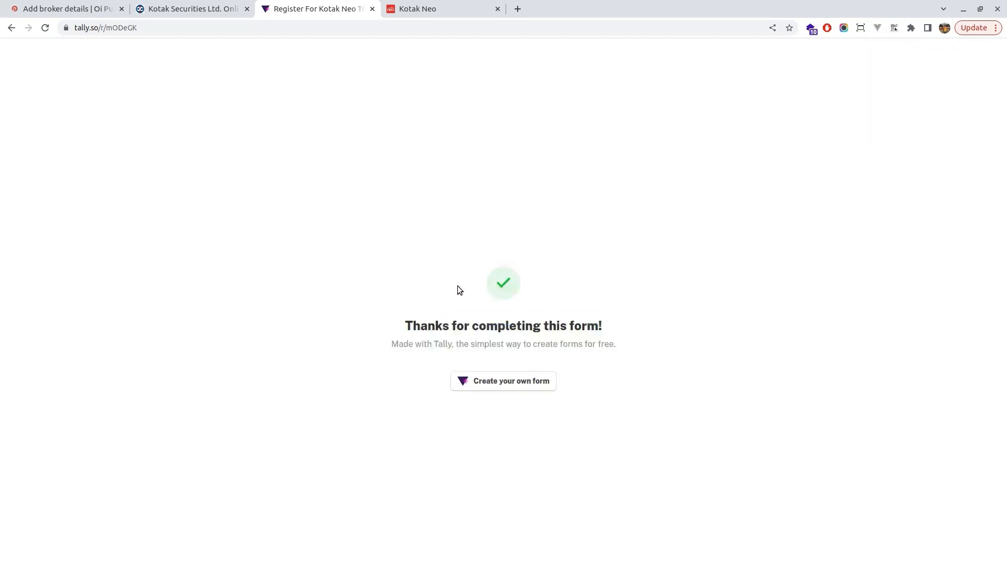
mouse_move(363, 99)
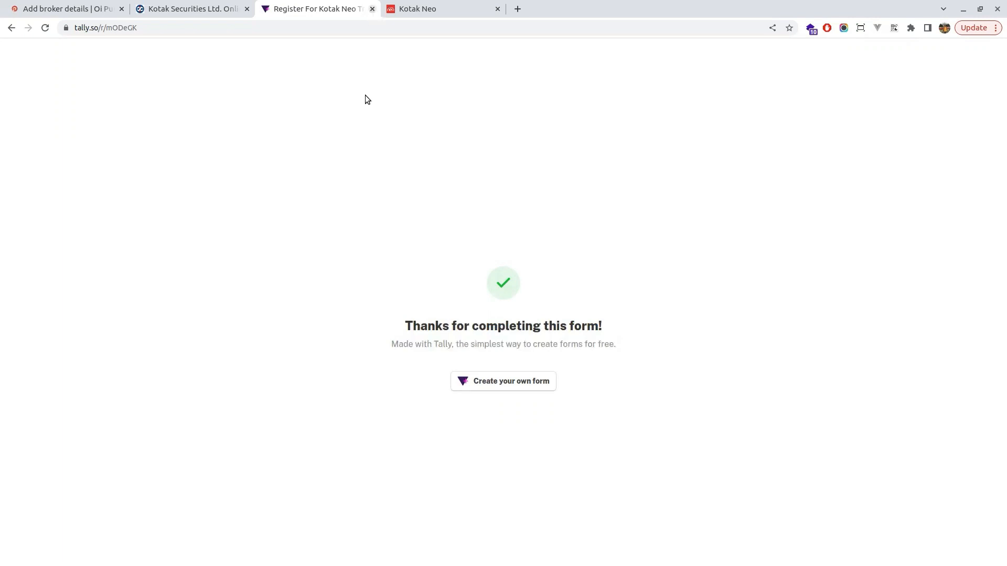
mouse_move(598, 317)
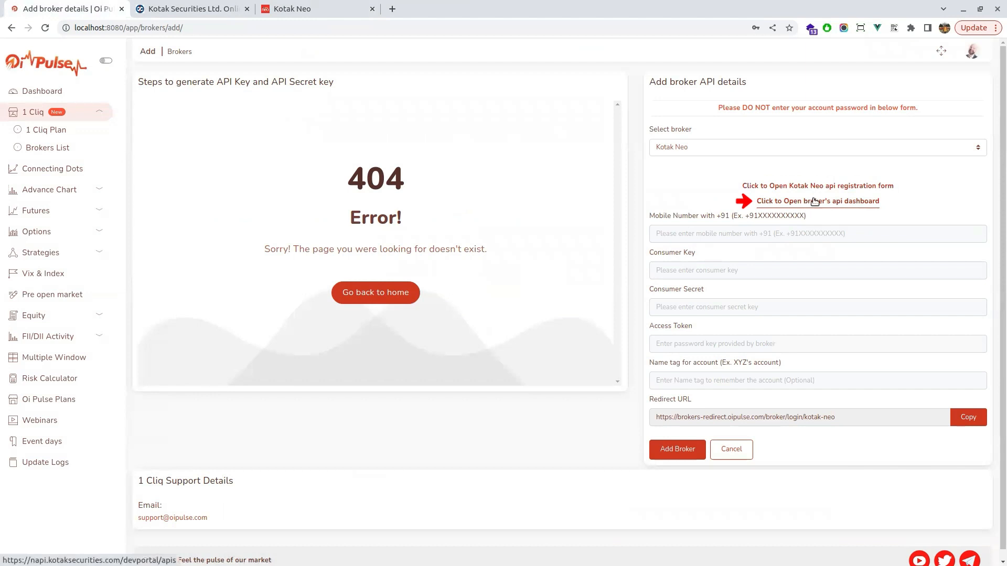
Open the broker's API dashboard and sign in to the developer portal with username and password.
click(815, 201)
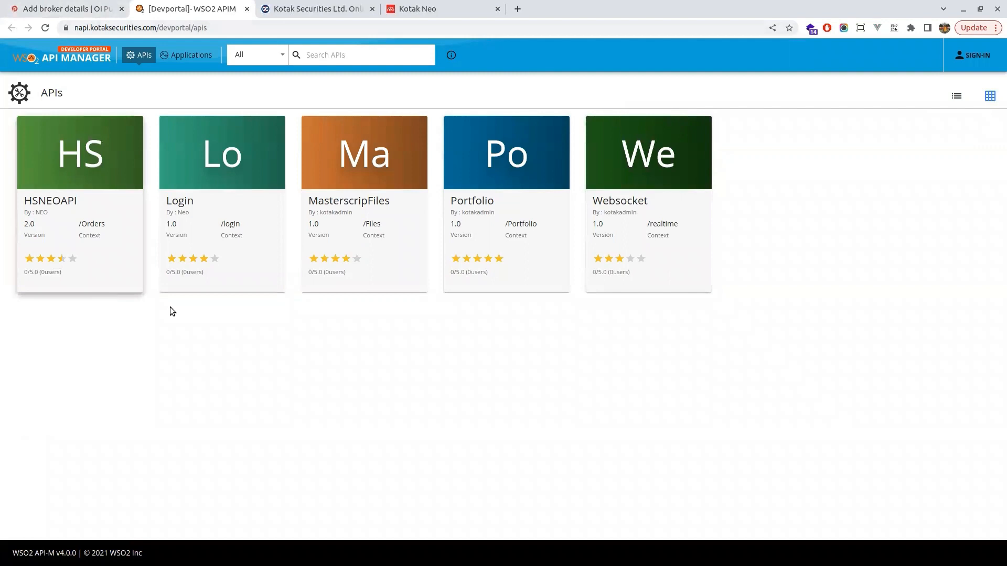
mouse_move(929, 100)
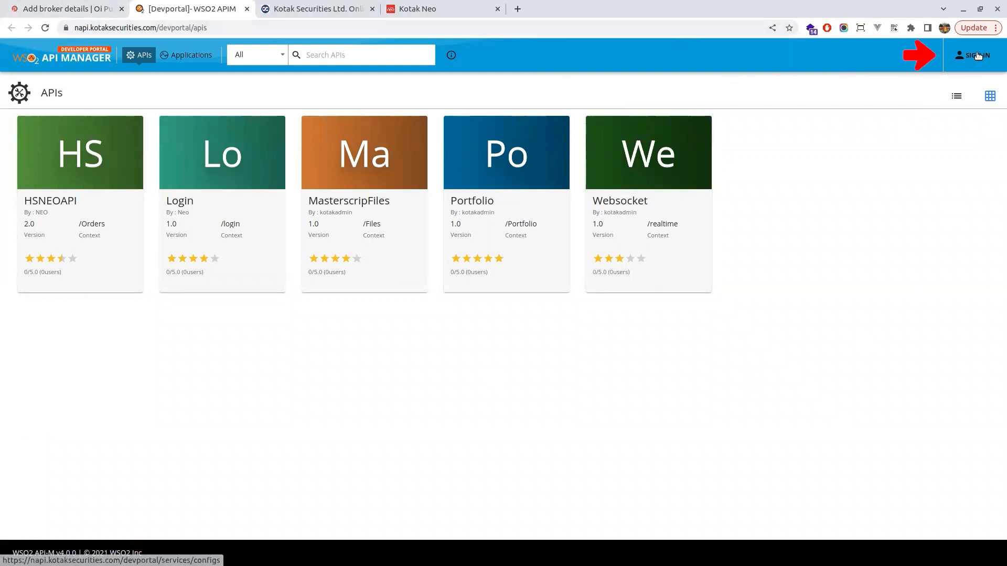
click(975, 55)
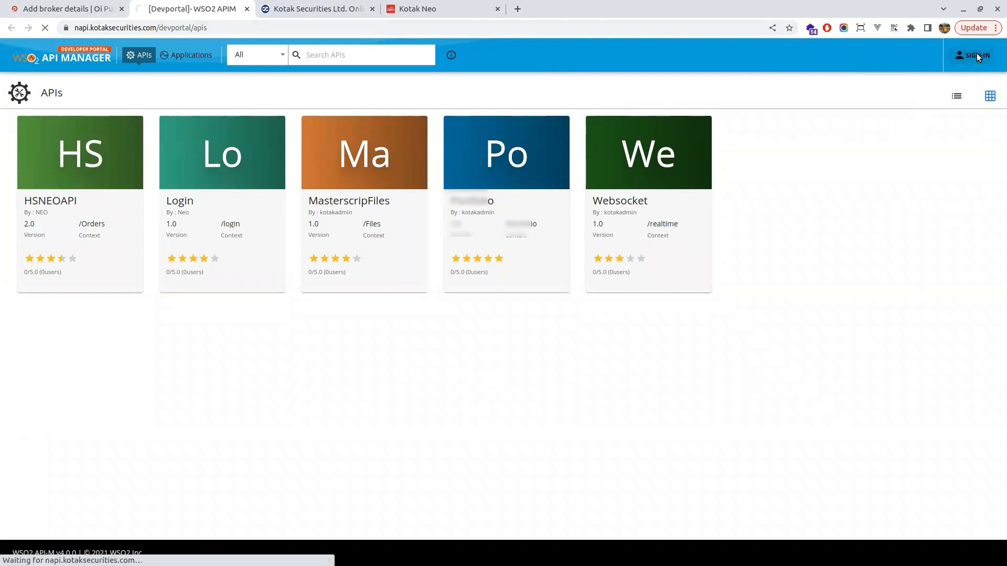
click(973, 55)
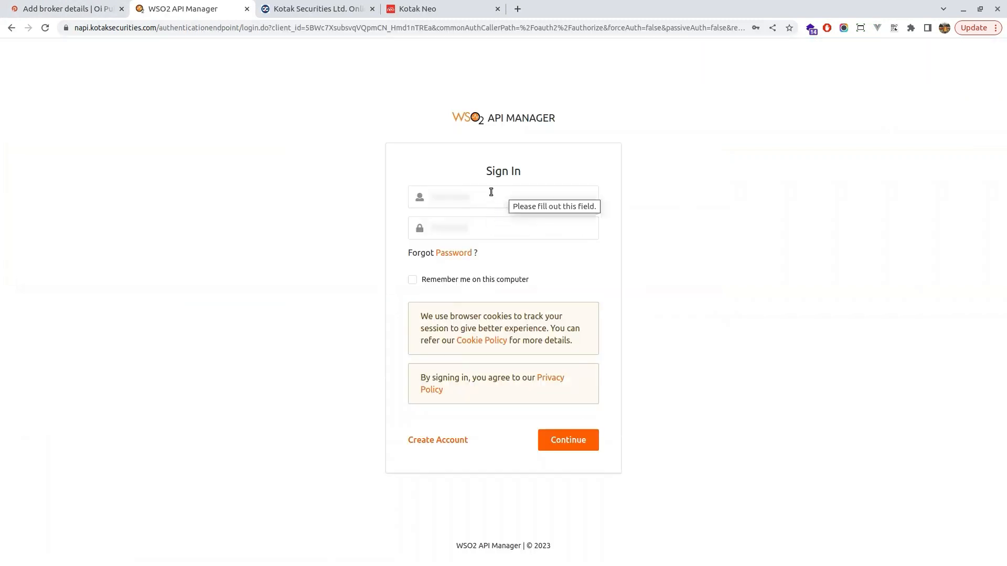
click(503, 228)
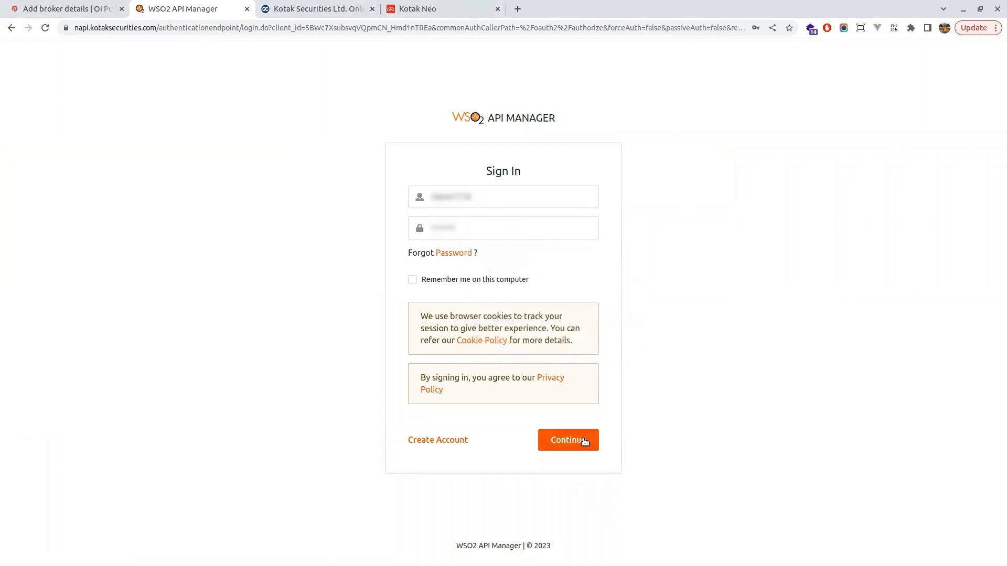
click(567, 440)
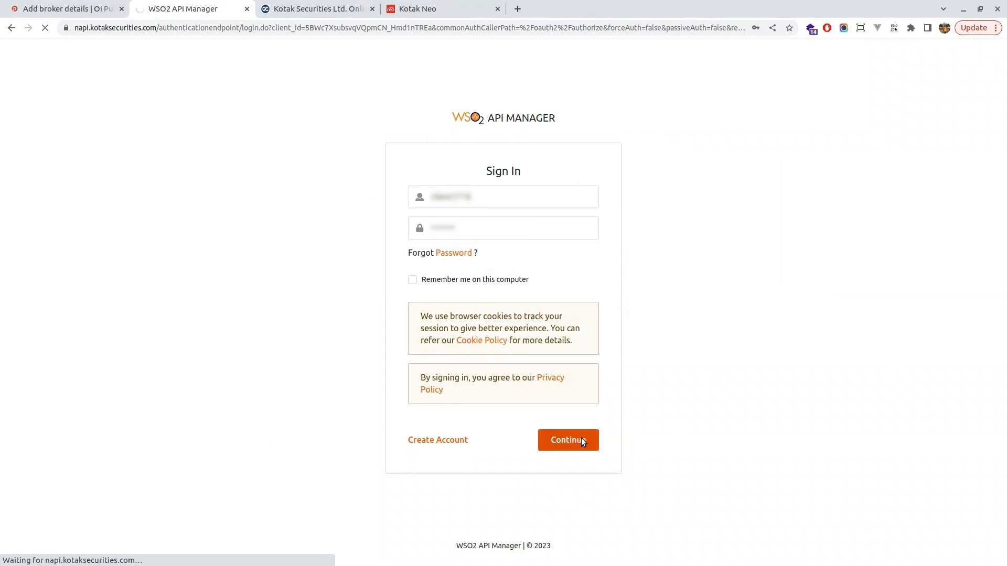
click(567, 440)
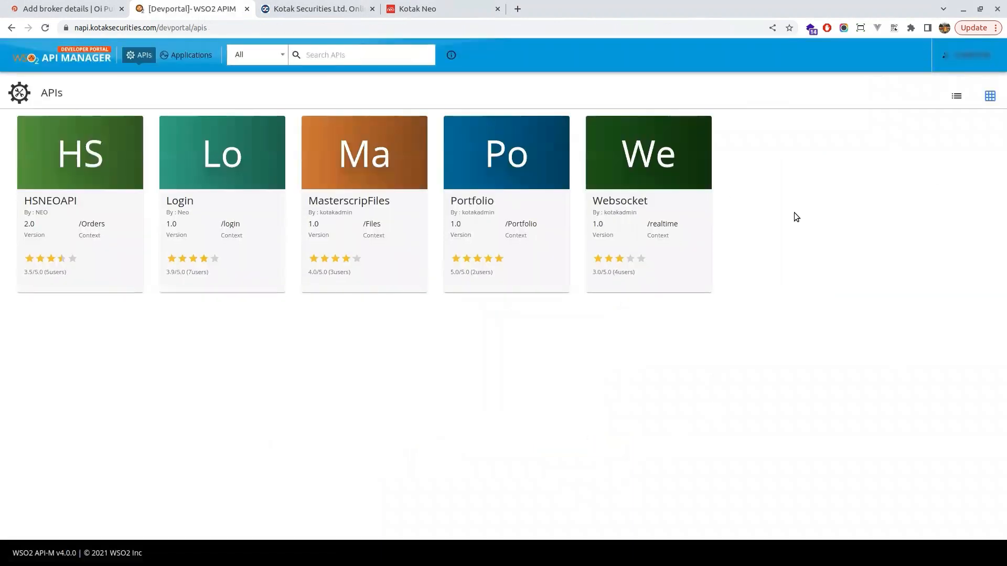
mouse_move(972, 72)
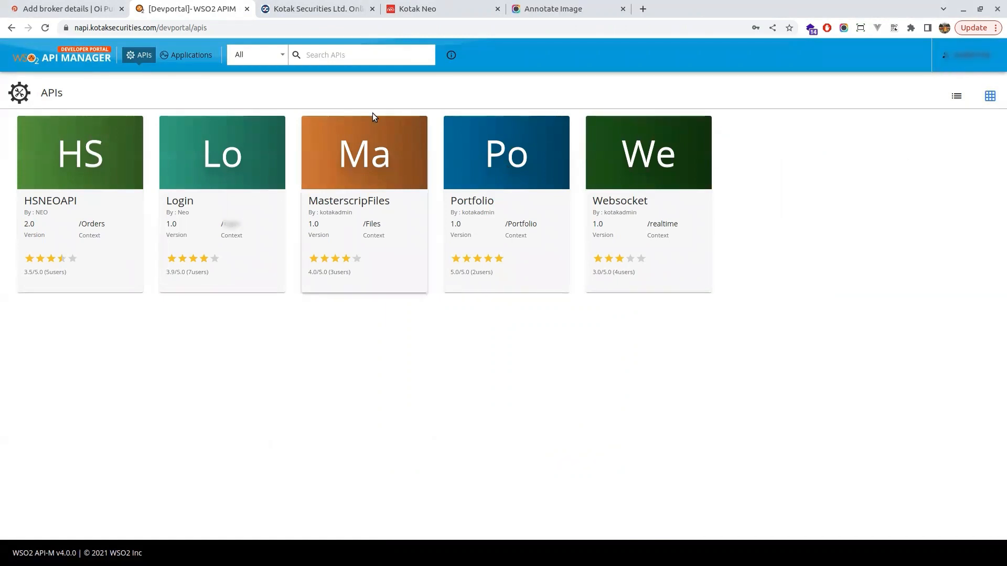
Open DefaultApplication from Applications and view its empty Subscriptions page.
click(191, 55)
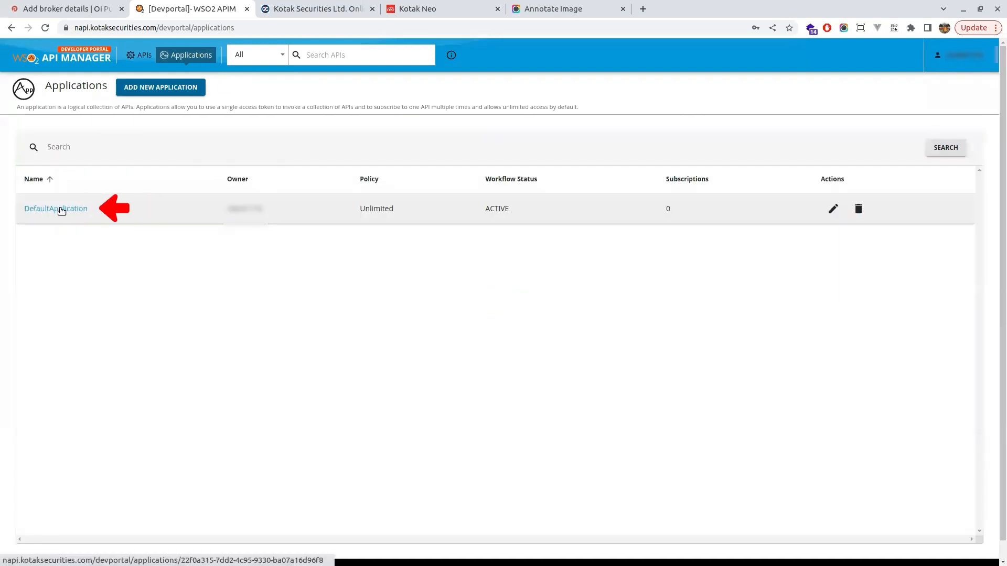
click(55, 208)
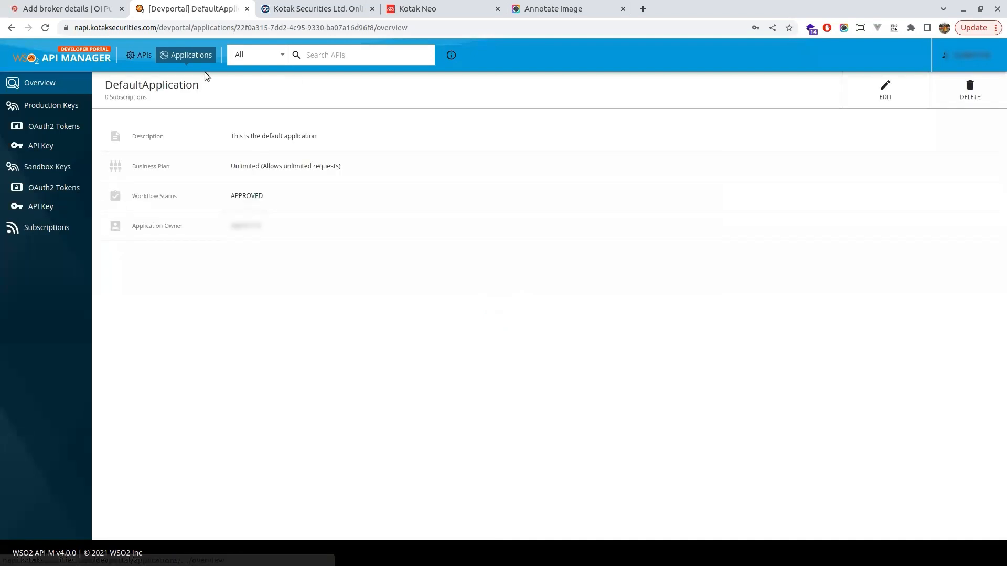
mouse_move(166, 289)
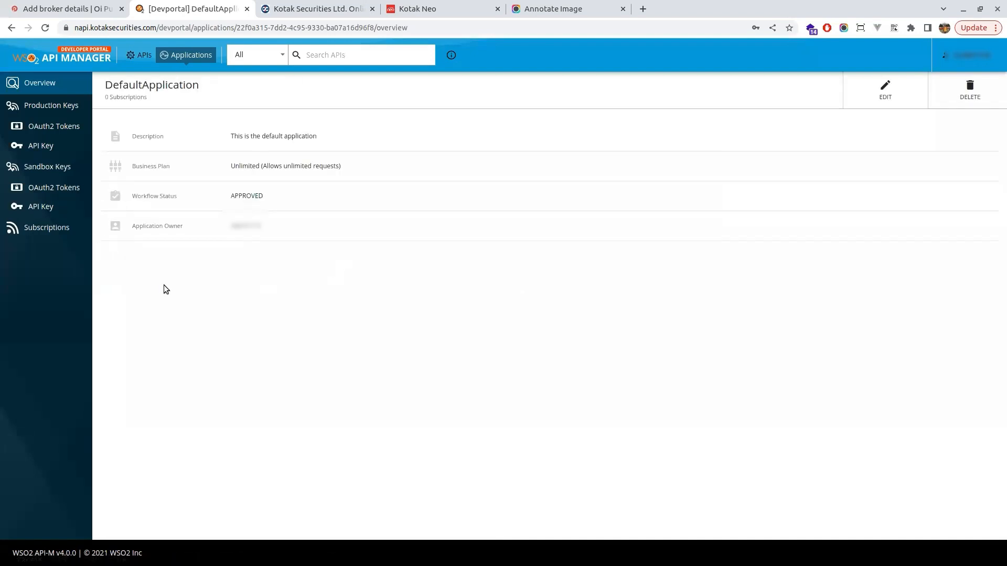
click(46, 227)
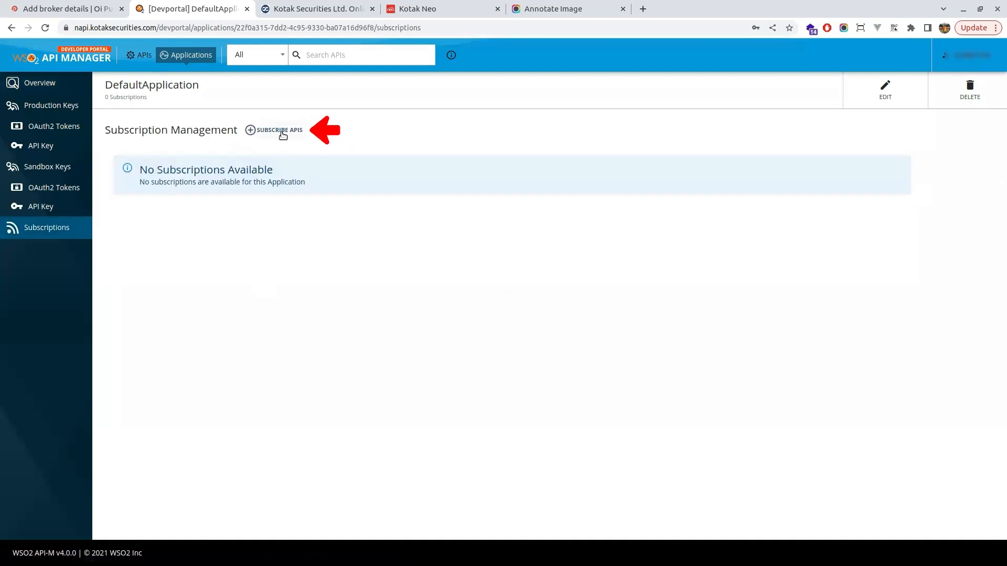
Subscribe DefaultApplication to HSNEOAPI, Login, MasterscripFiles, Portfolio (SRLPOrders plan) and Websocket APIs.
click(278, 130)
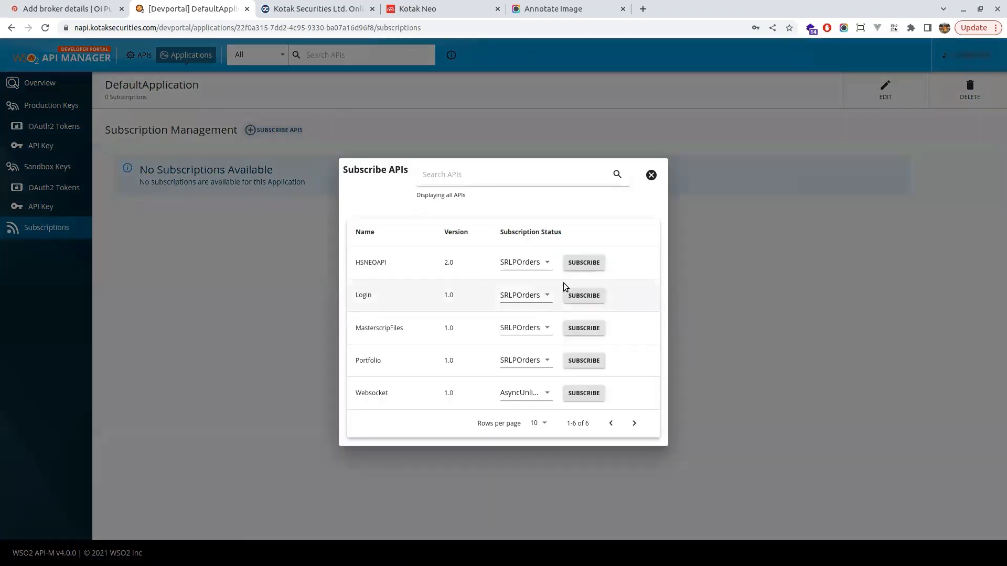
mouse_move(541, 287)
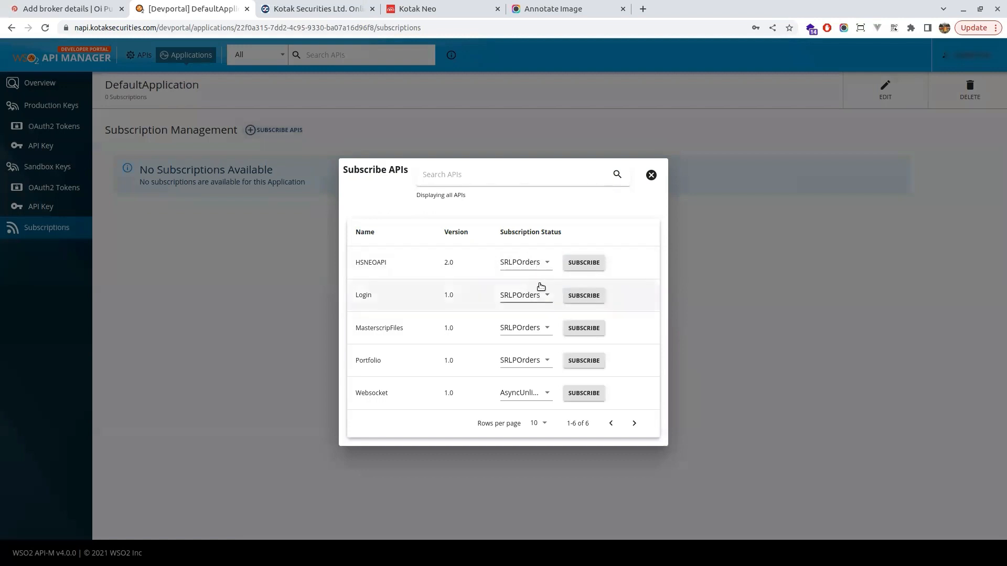
click(584, 263)
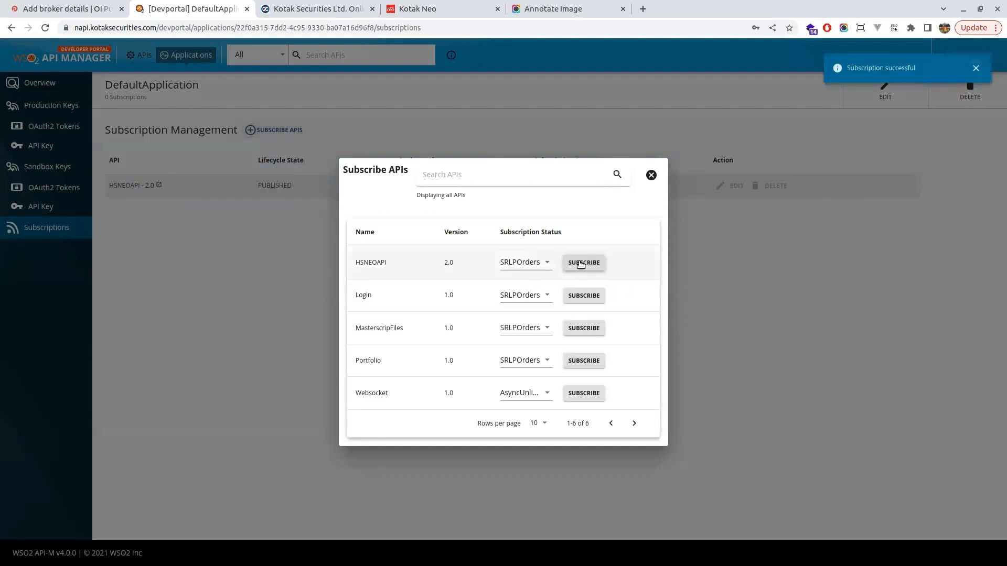
click(582, 262)
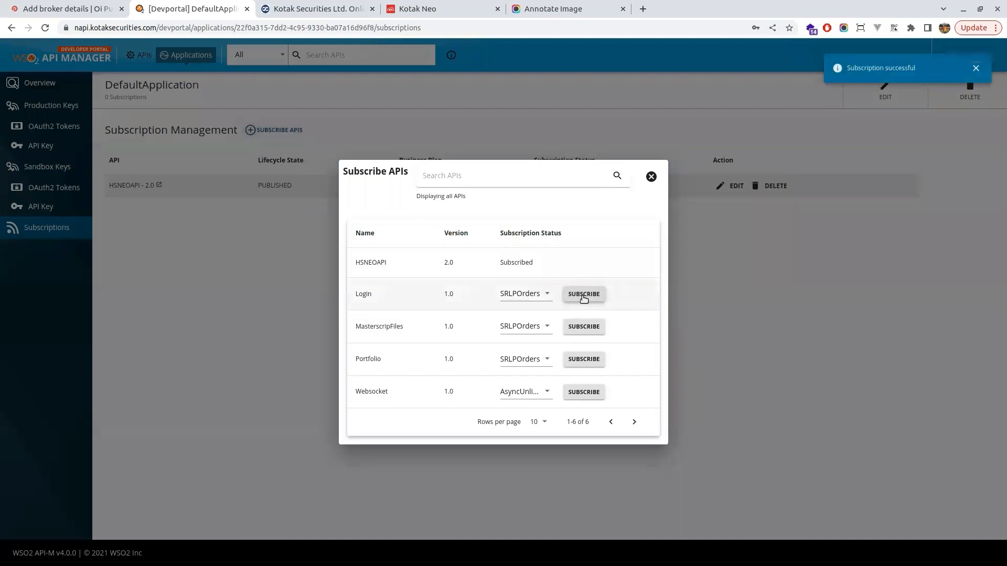
click(582, 294)
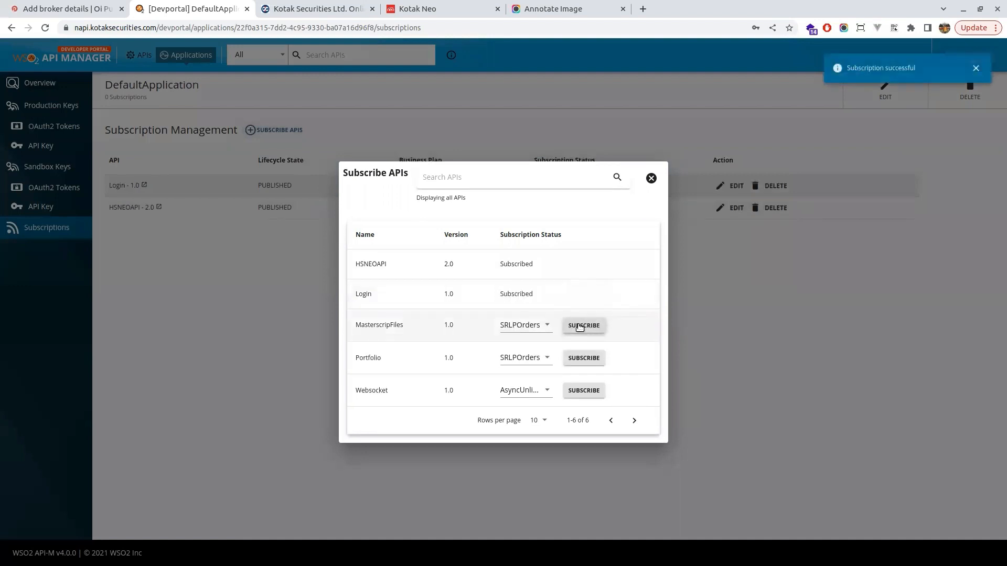
click(582, 325)
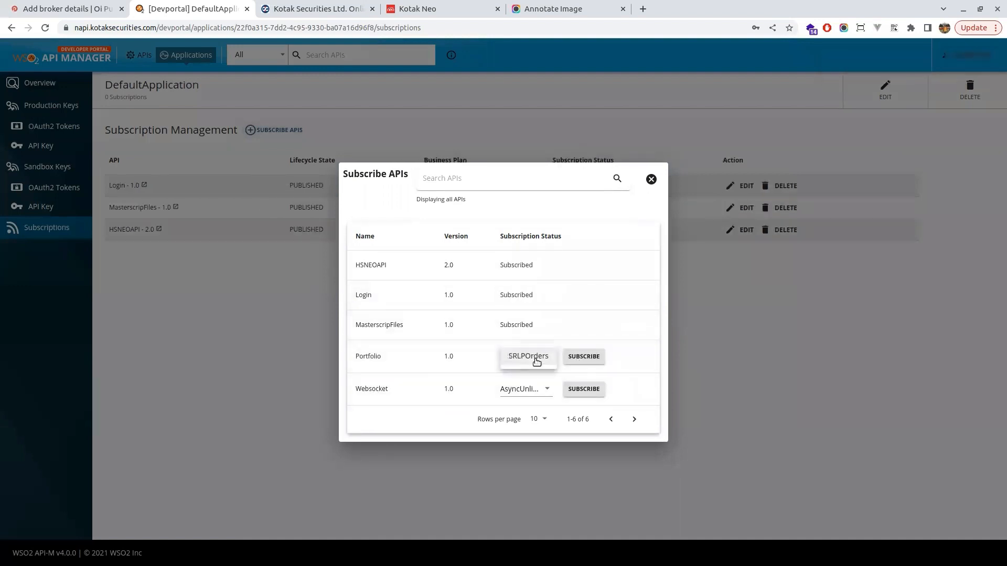
click(583, 357)
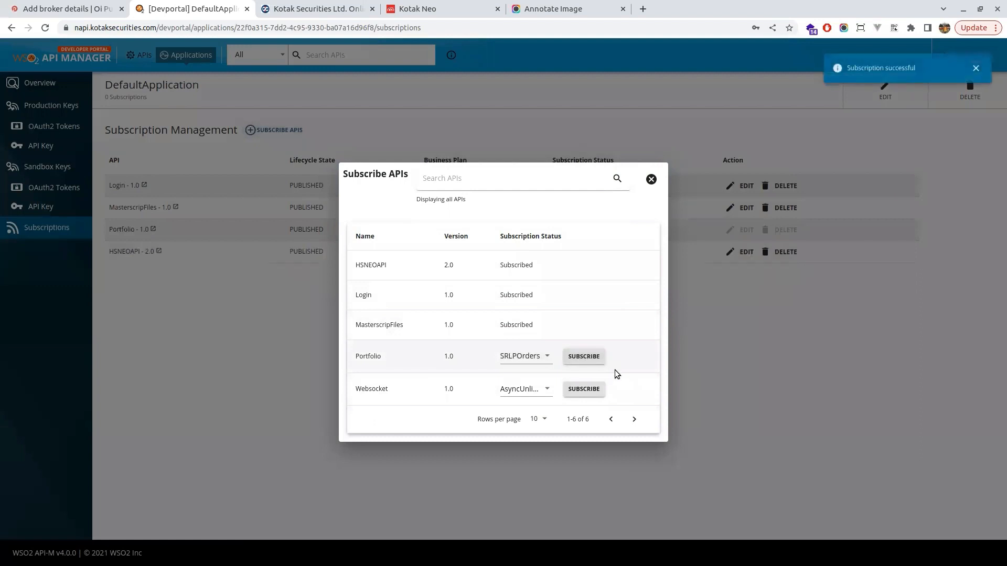
click(583, 355)
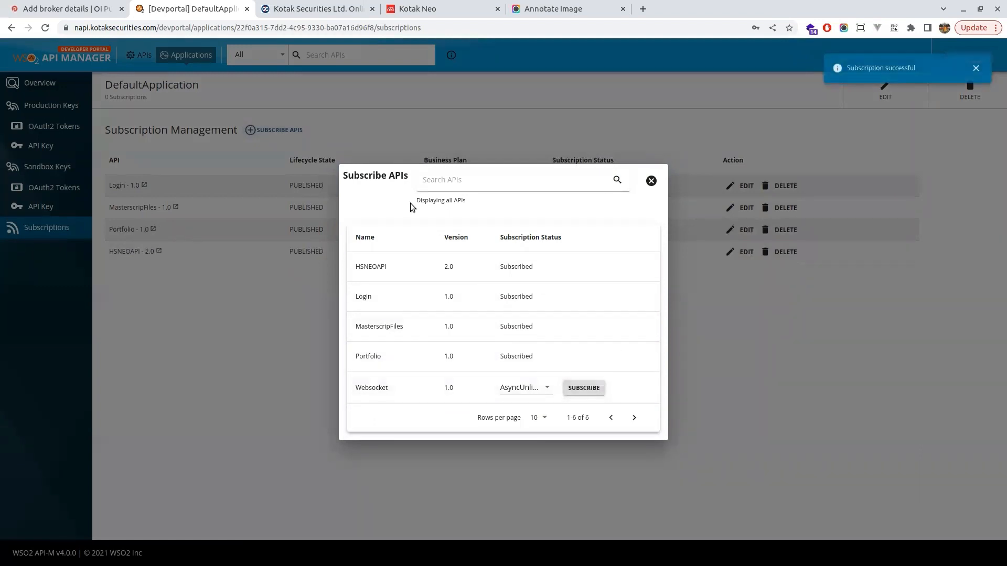
click(583, 387)
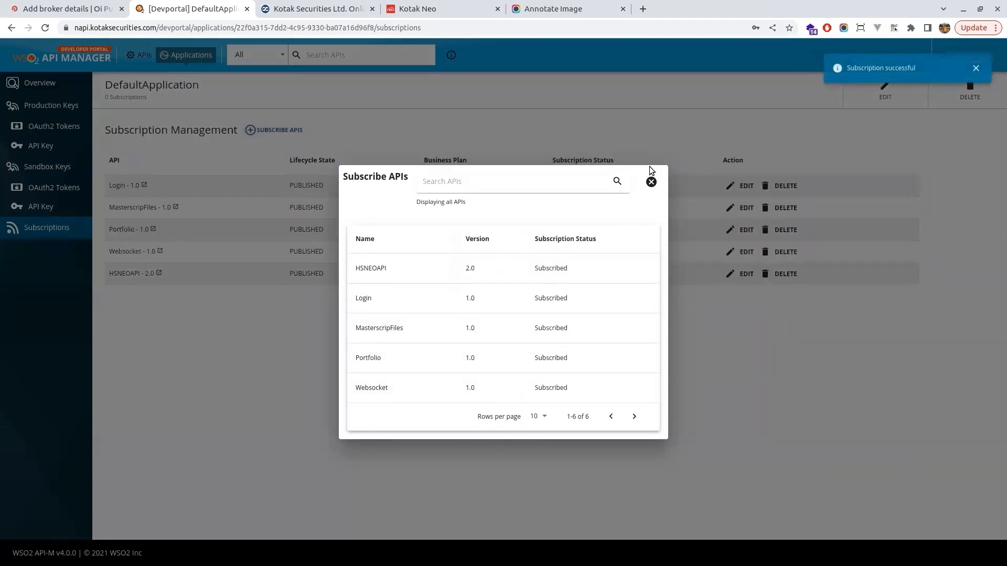
click(650, 182)
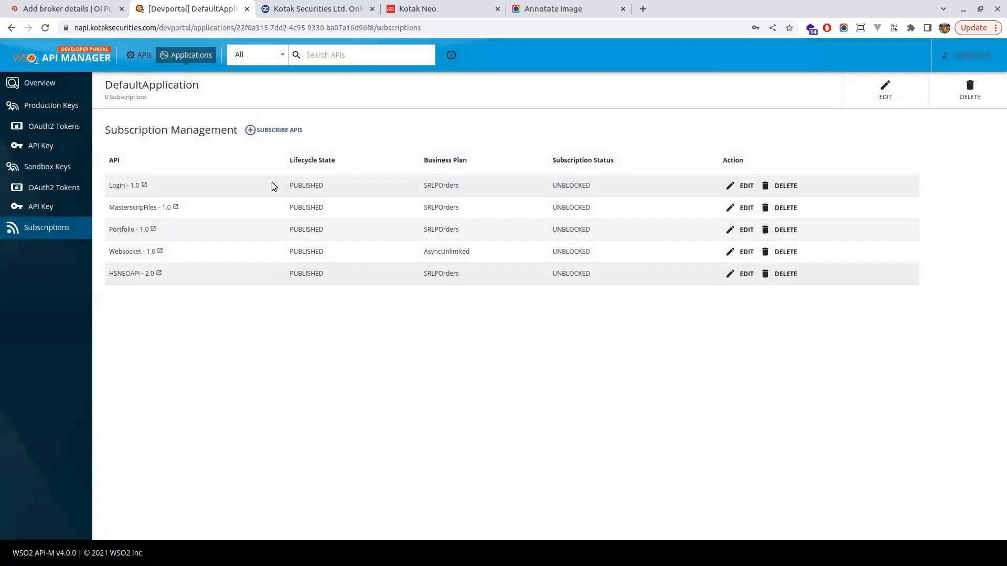
mouse_move(487, 140)
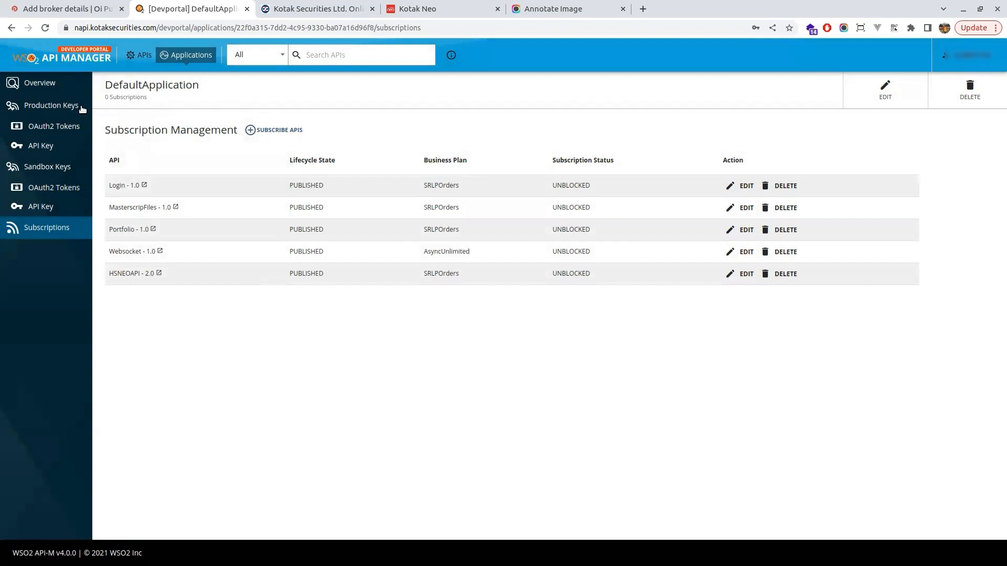
click(50, 106)
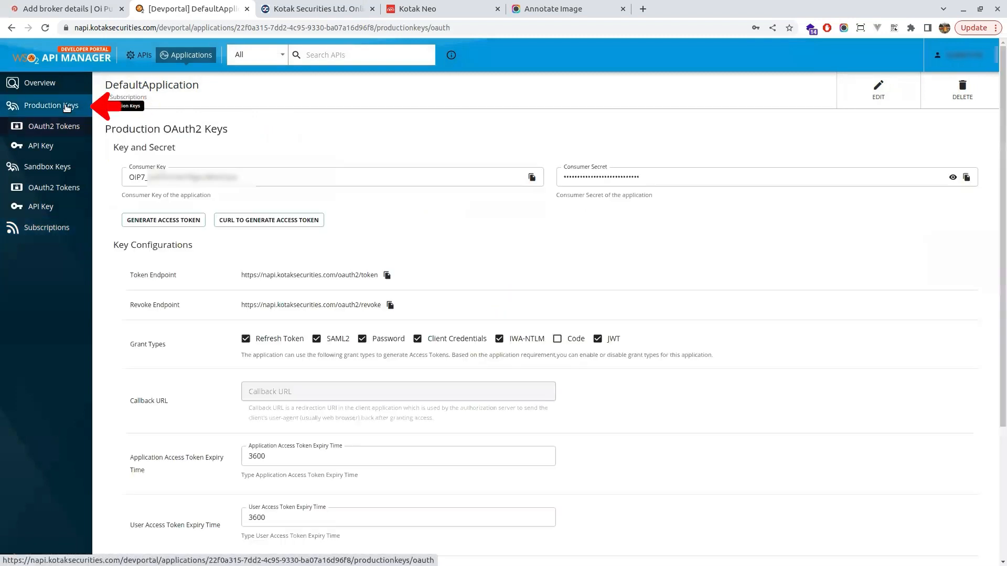
mouse_move(146, 258)
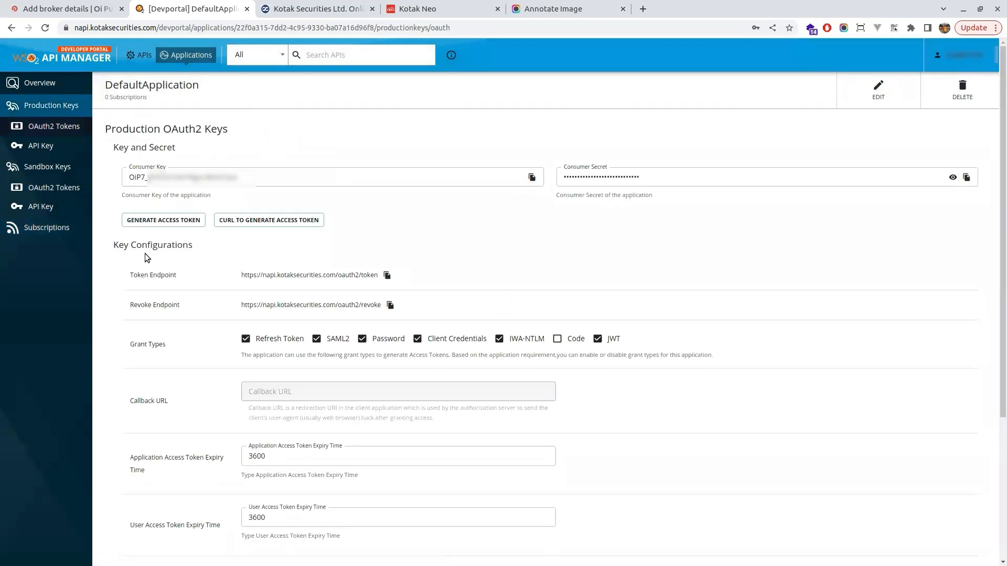
scroll(down, 3)
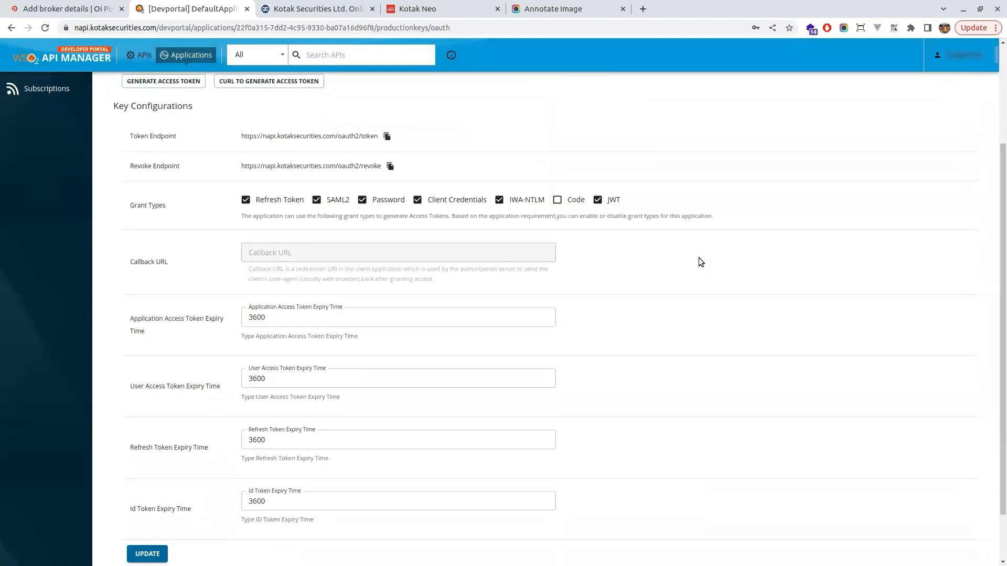
scroll(up, 3)
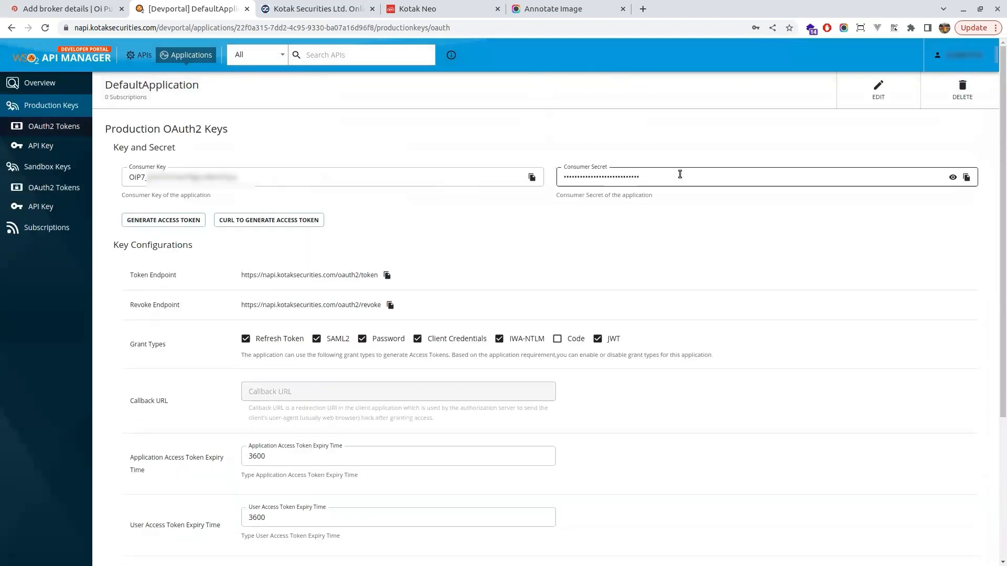
scroll(down, 3)
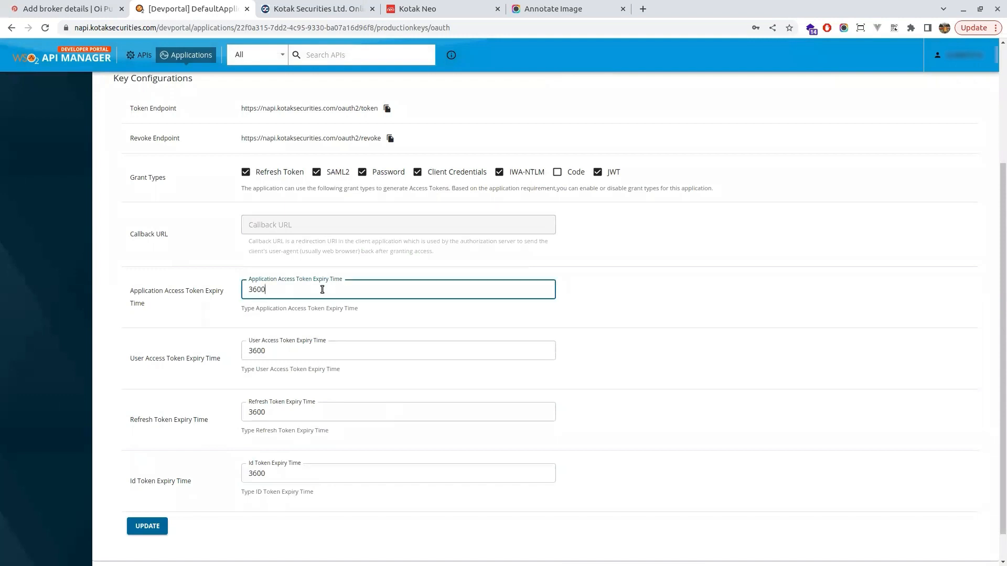
text(000)
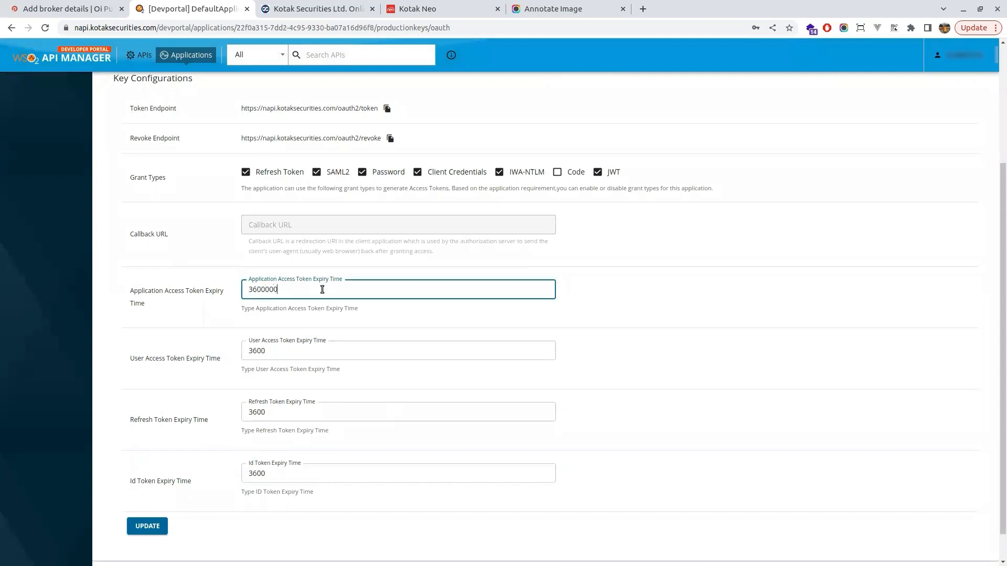
text(0000000)
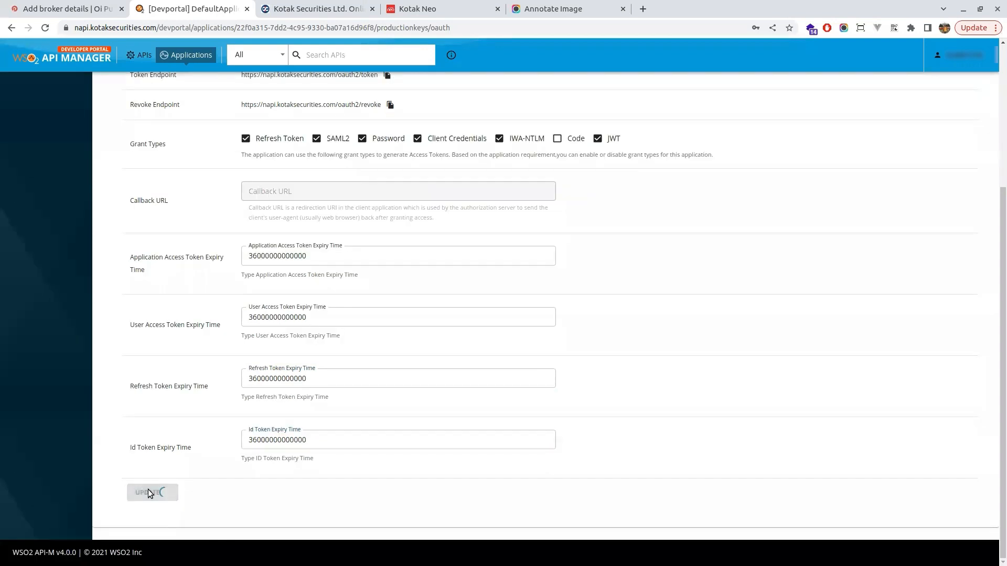
Save the production key configuration and check the application token expiry value.
click(152, 492)
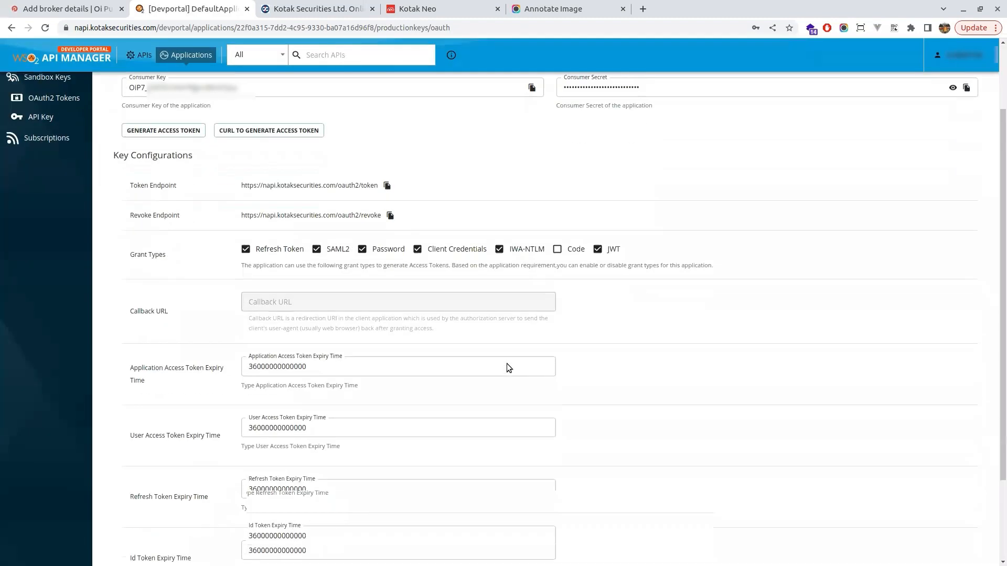
scroll(up, 3)
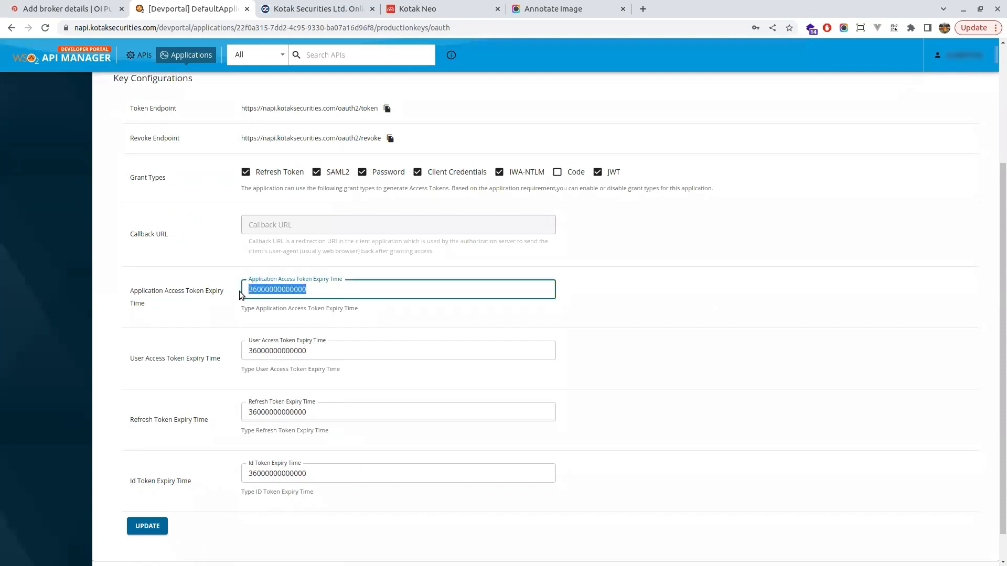
click(318, 289)
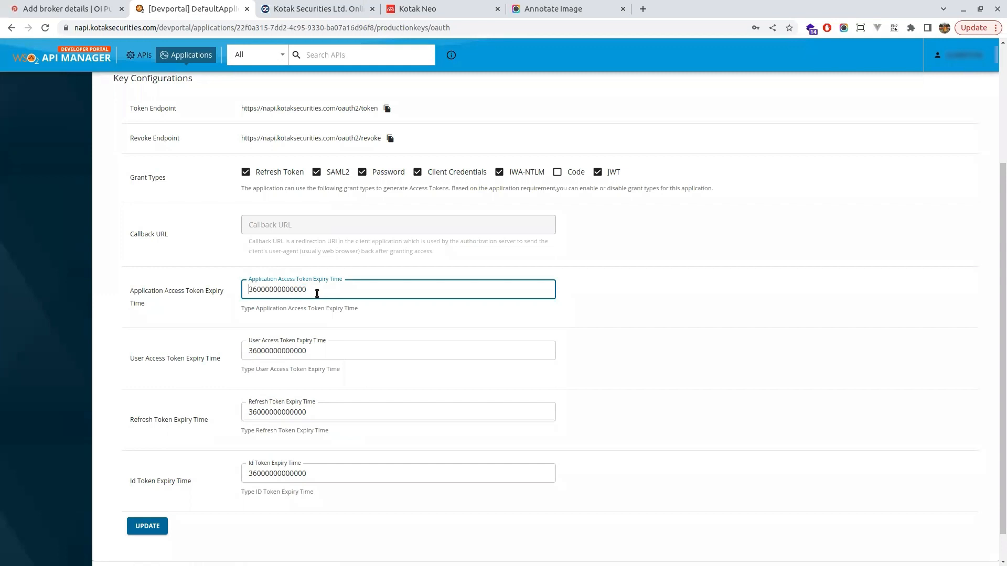
scroll(up, 3)
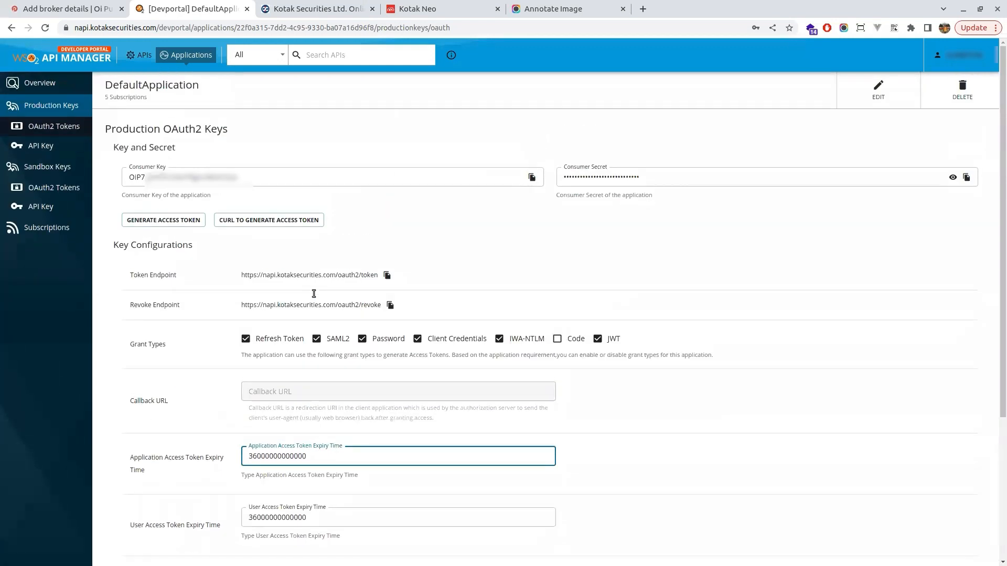
mouse_move(467, 154)
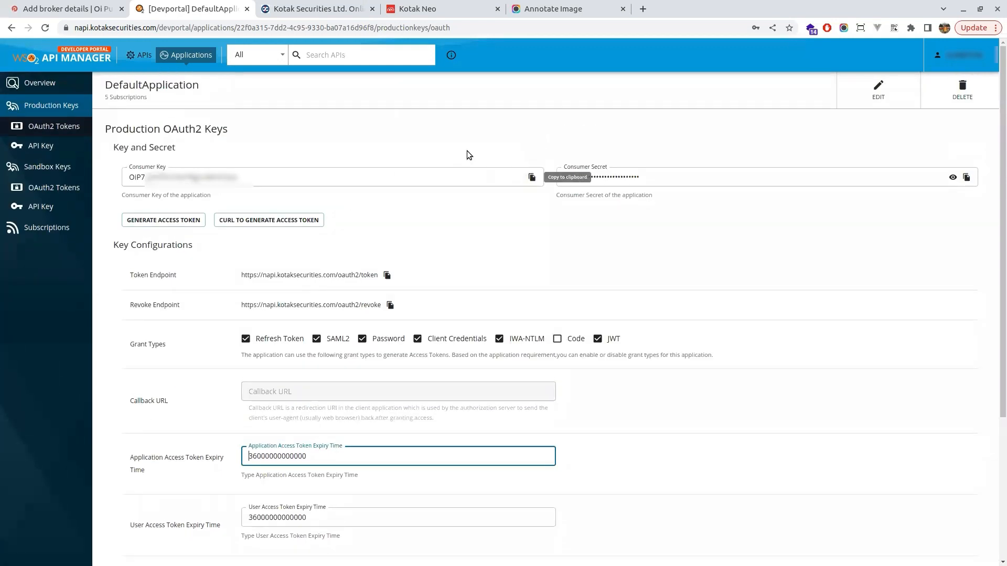
mouse_move(86, 16)
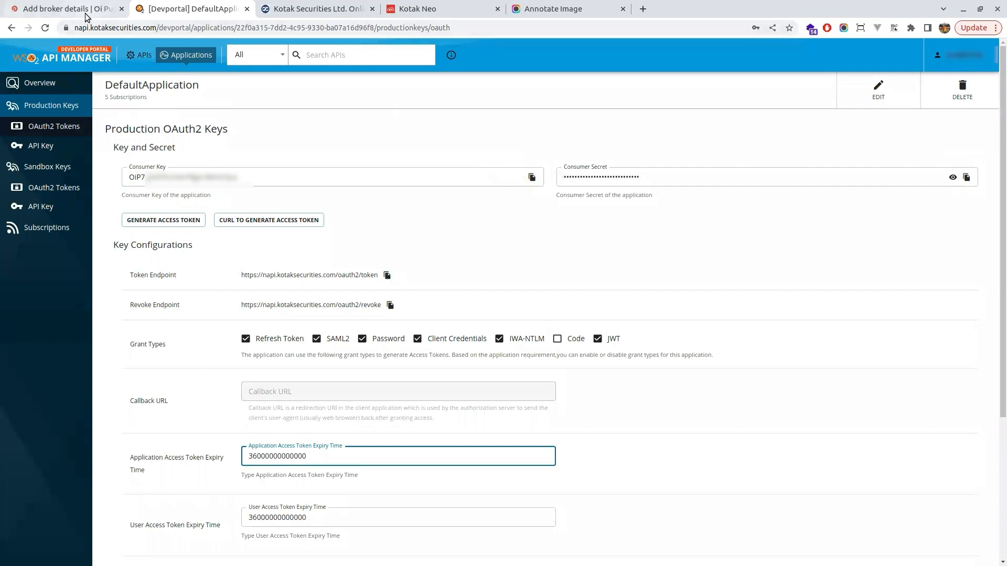
click(64, 9)
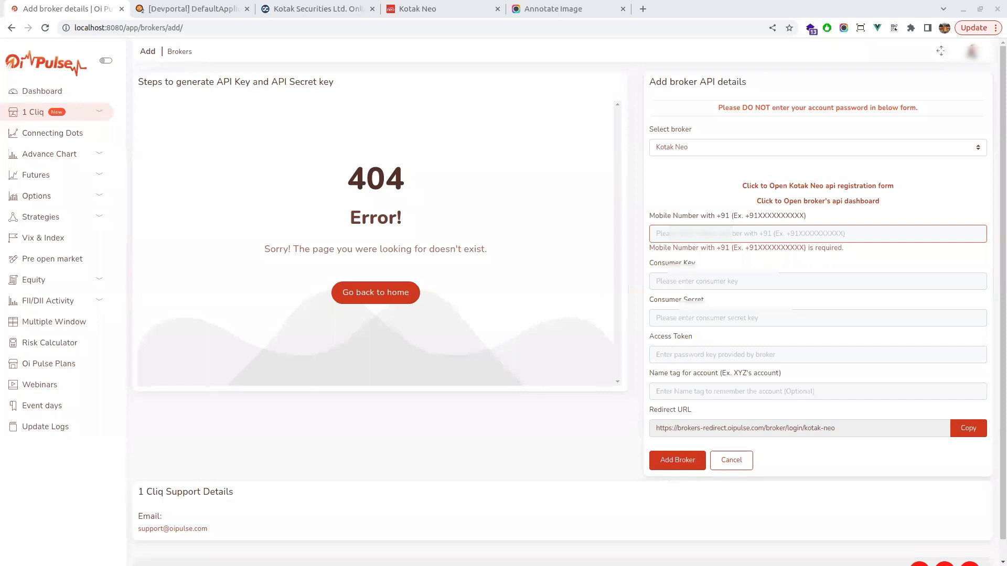
Enter the +9… mobile number and paste the copied consumer key into the Kotak Neo form.
text(+91)
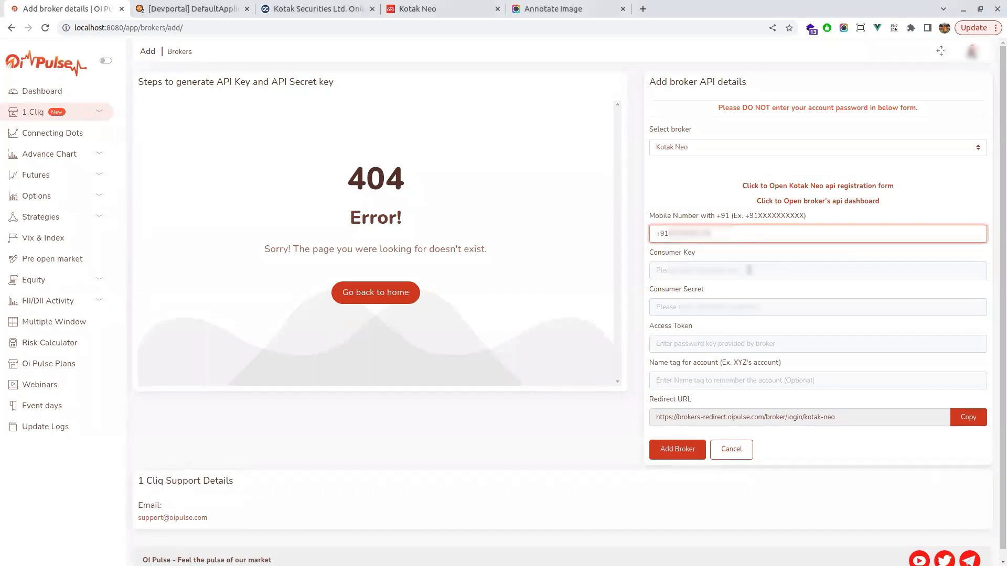
click(817, 270)
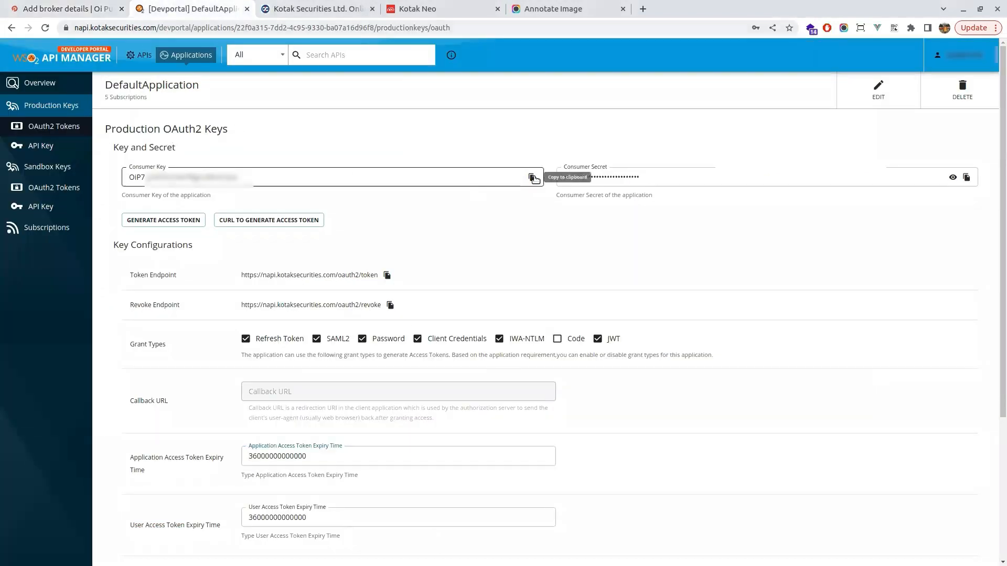
click(64, 8)
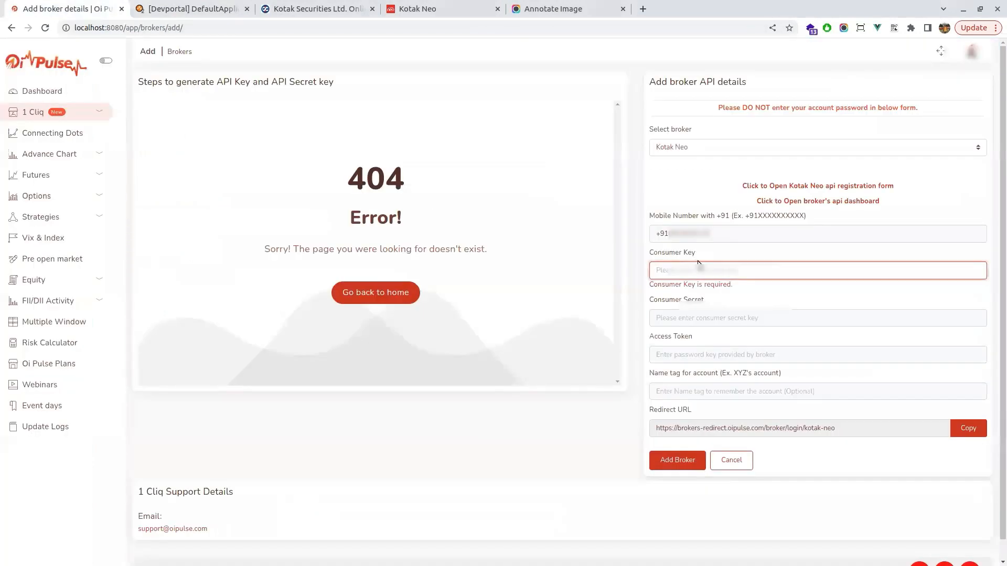
click(190, 9)
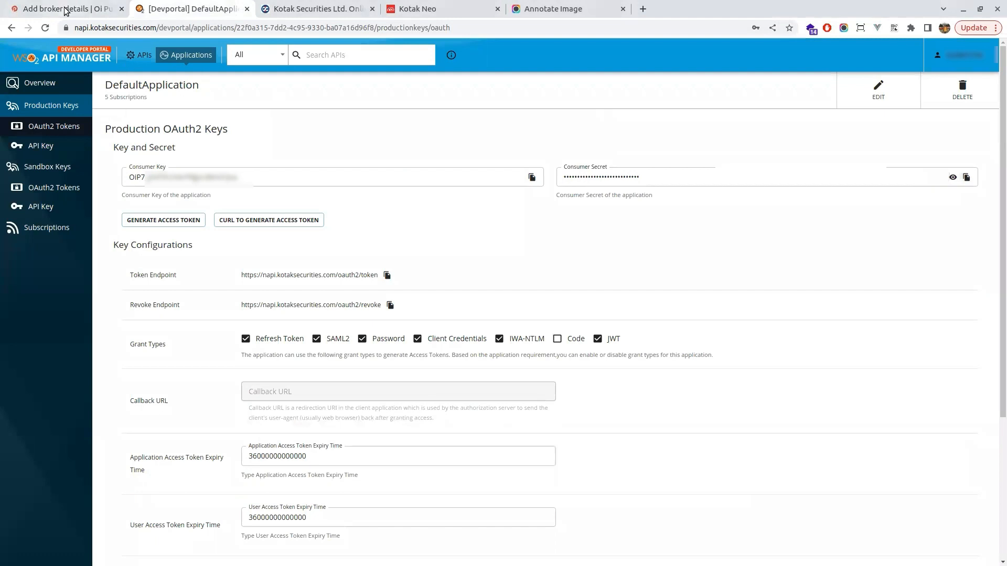
click(64, 9)
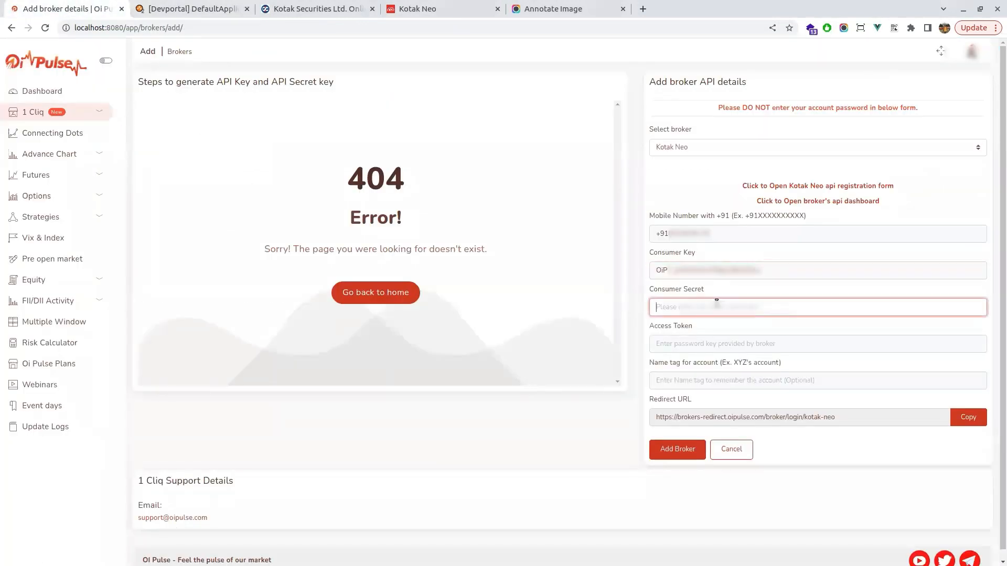
click(191, 9)
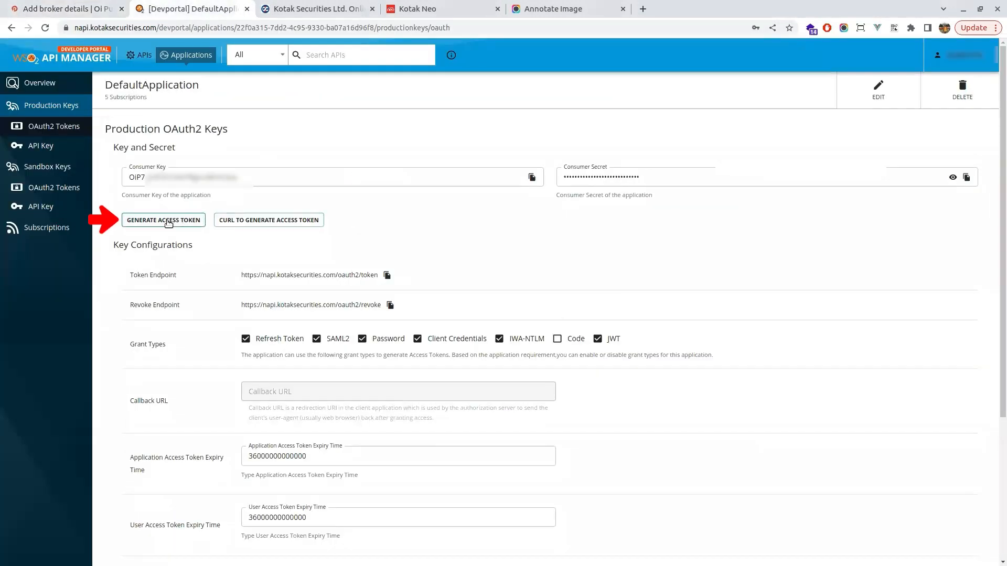
Generate a production access token in the Generate Access Token dialog and copy it.
click(163, 220)
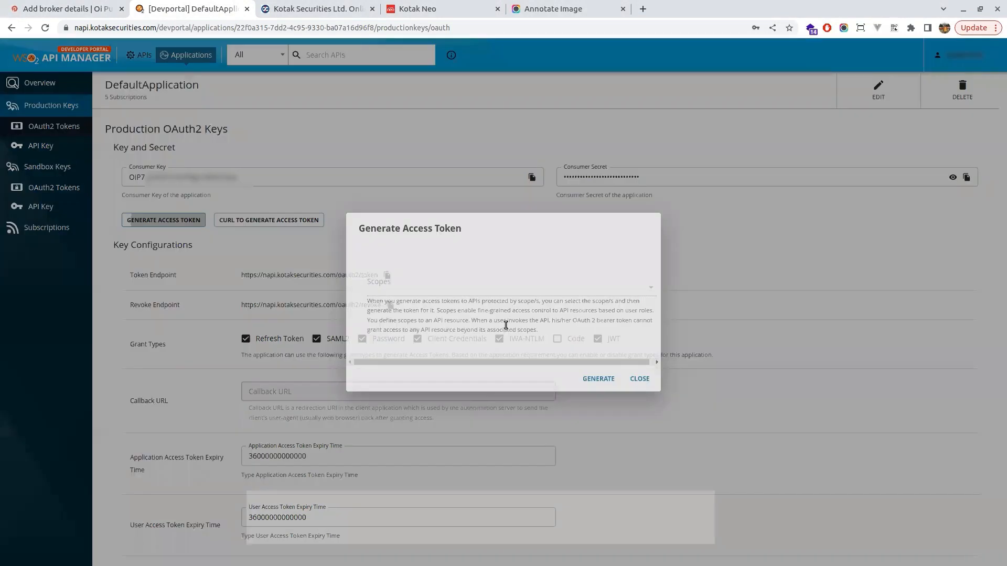
click(598, 378)
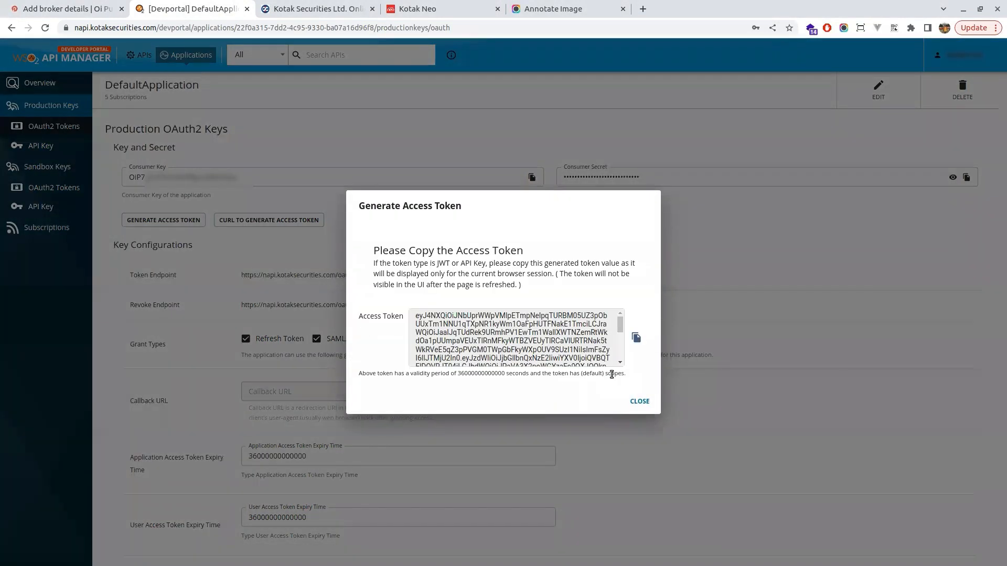
mouse_move(654, 354)
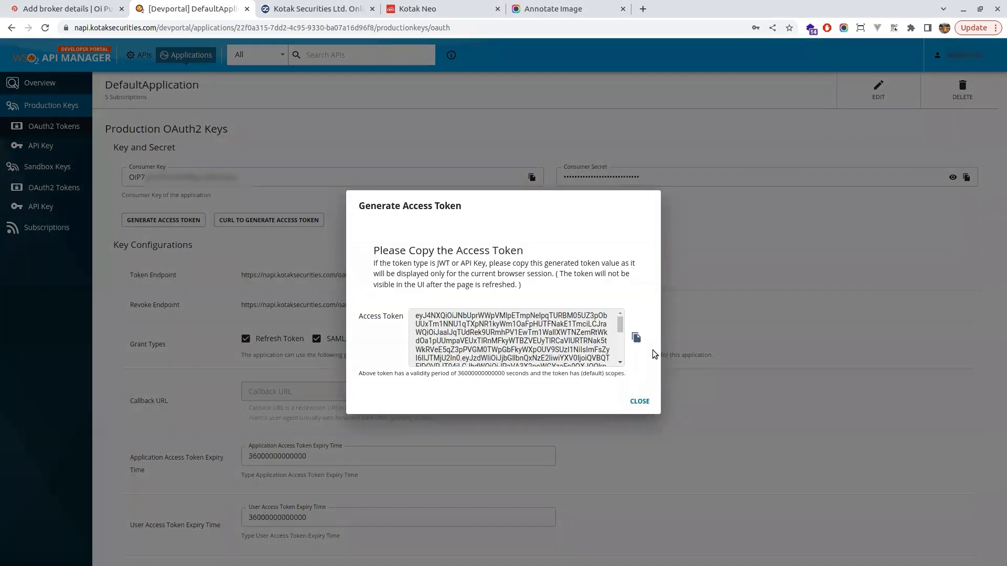
mouse_move(635, 337)
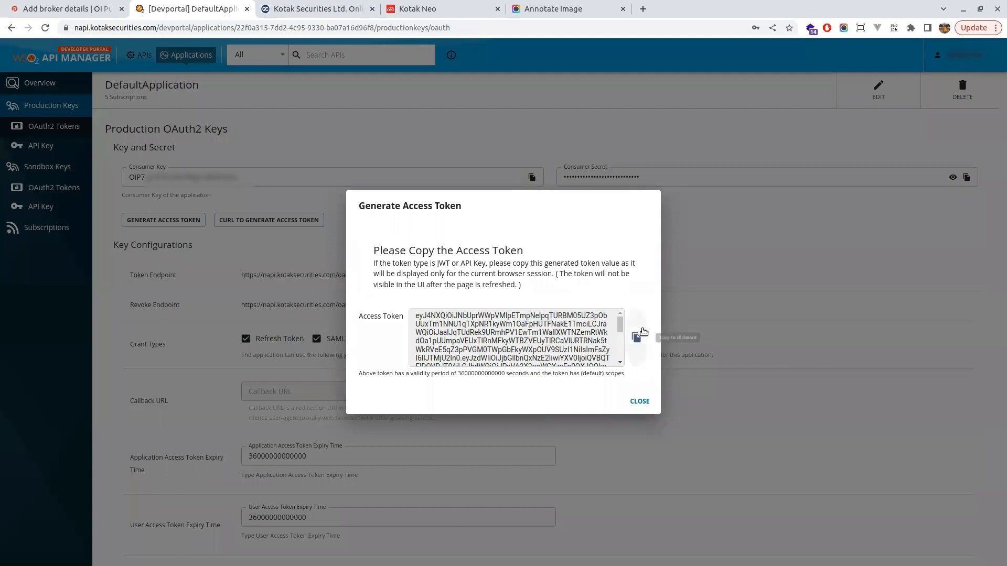
click(64, 8)
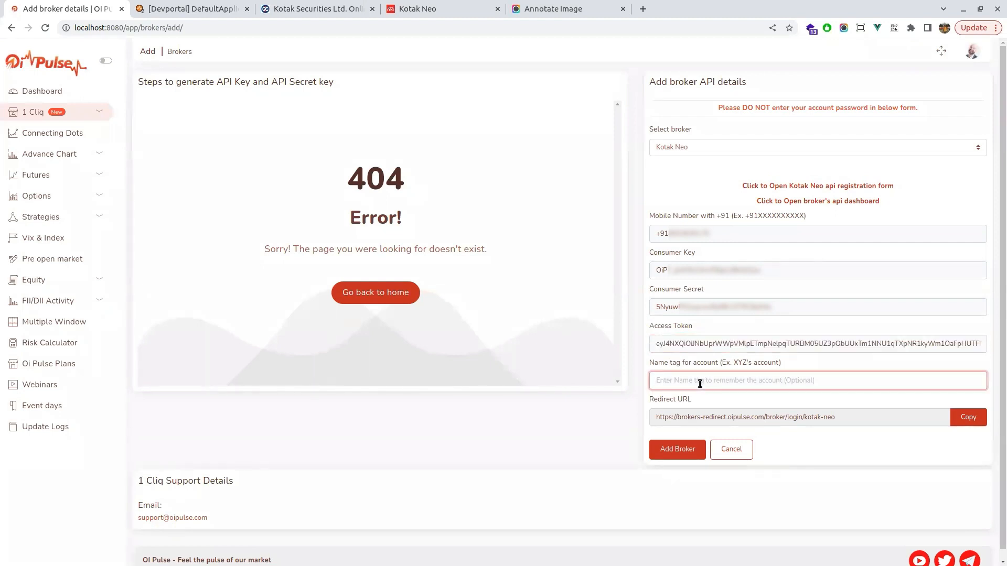
Tag the Kotak Neo account 'My account', add the broker, and view its Brokers Listing row.
text(My account)
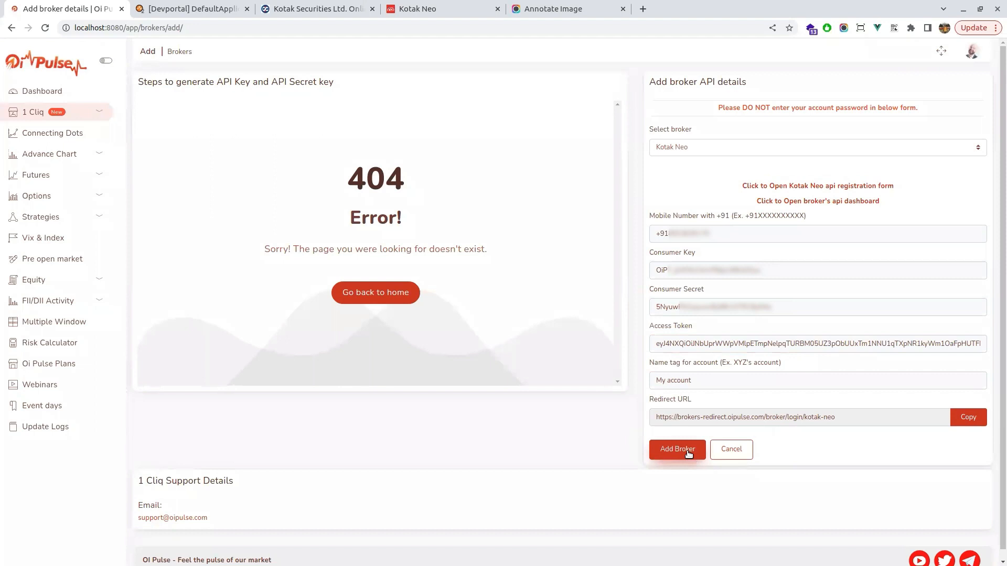
click(676, 449)
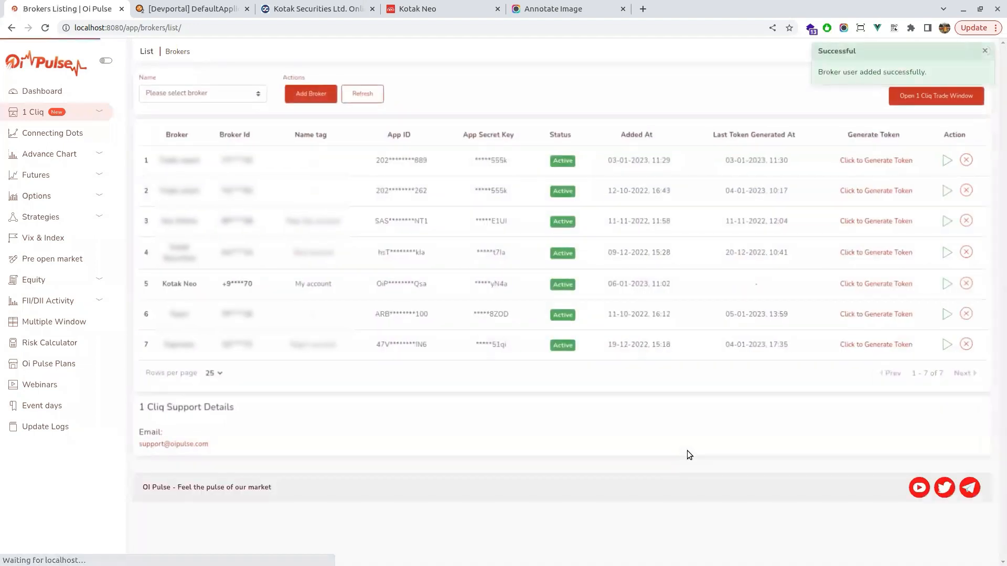
double_click(178, 284)
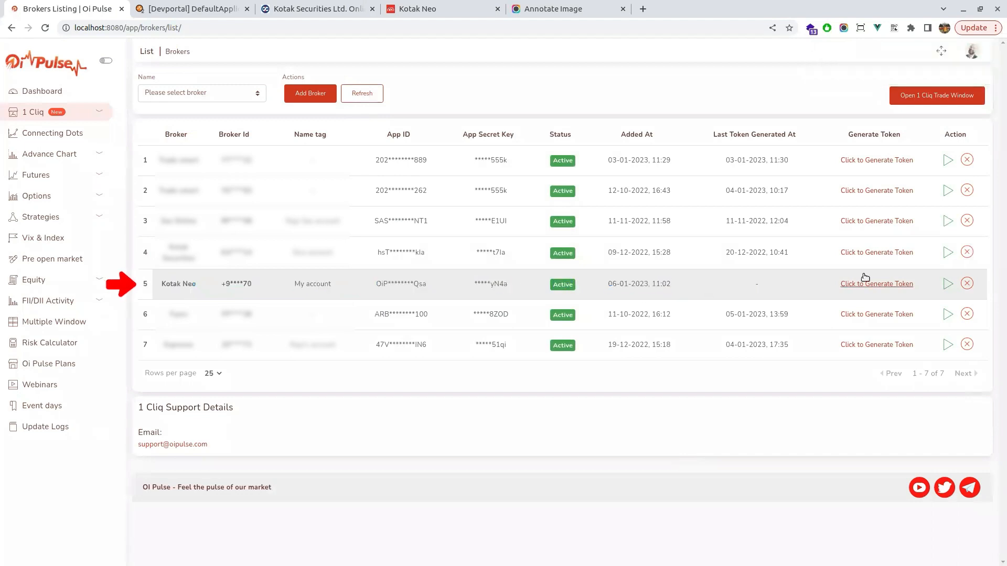
Generate the Kotak Neo token by logging in with the broker password and OTP.
click(31, 112)
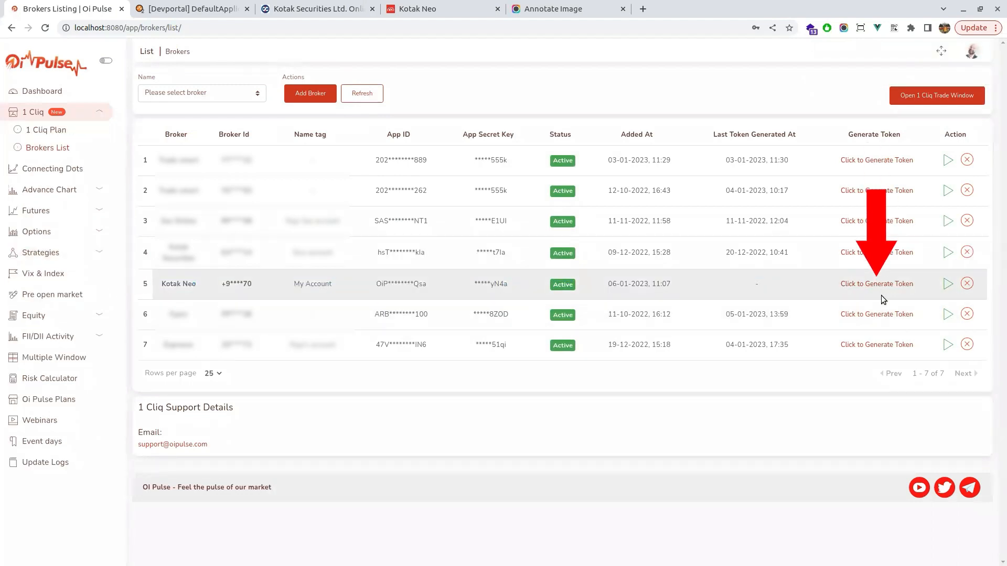
click(947, 283)
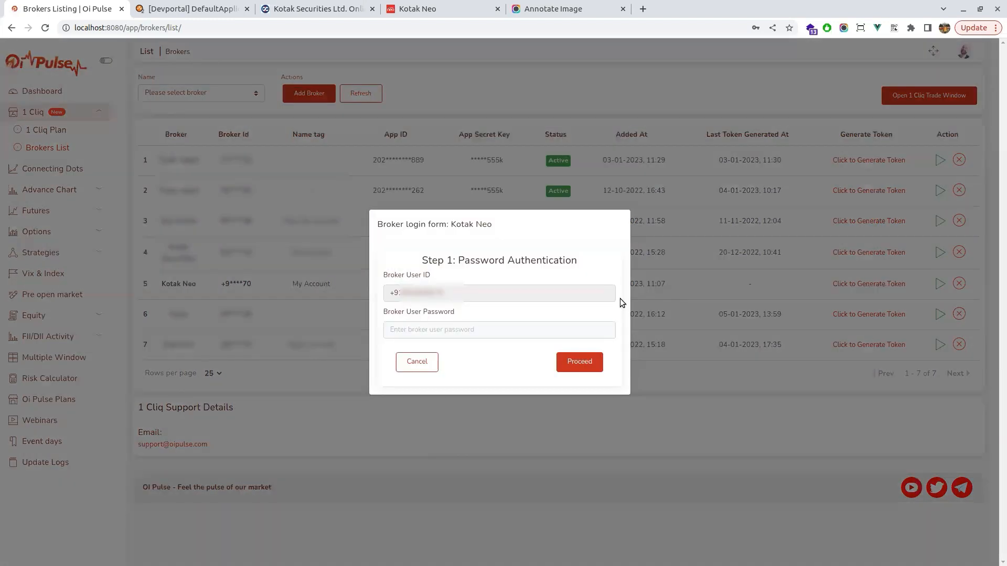
click(498, 329)
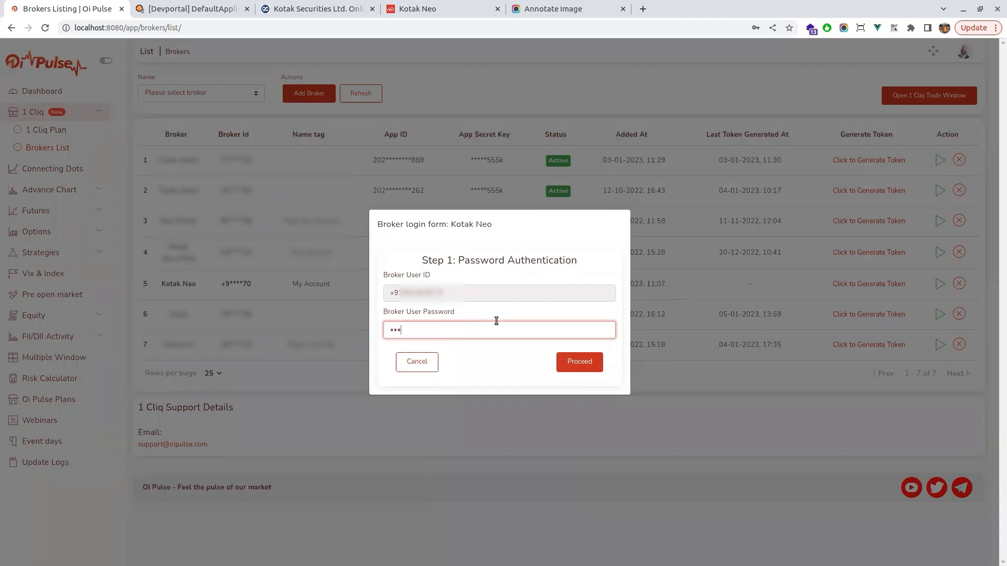
text(password)
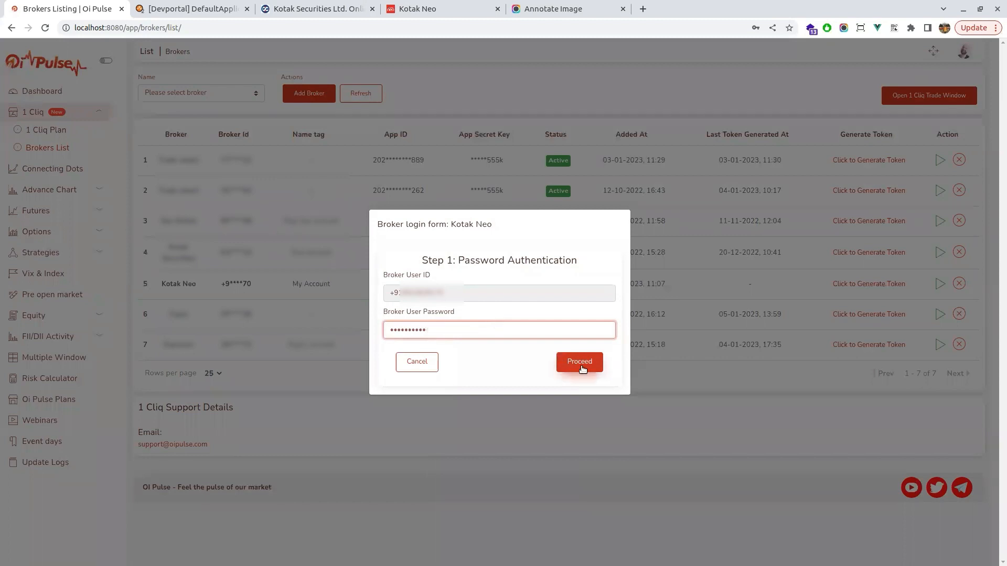
click(578, 361)
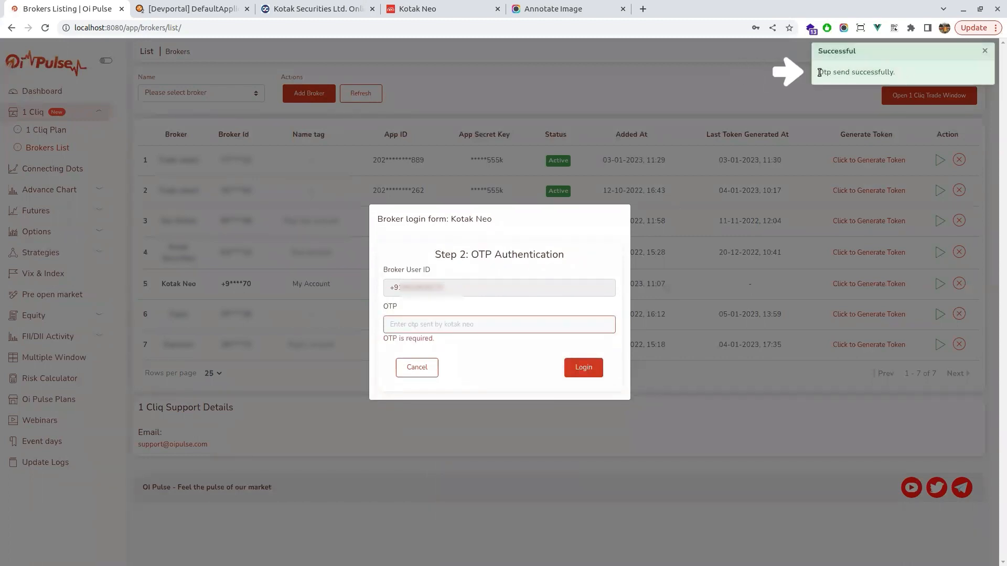
click(498, 324)
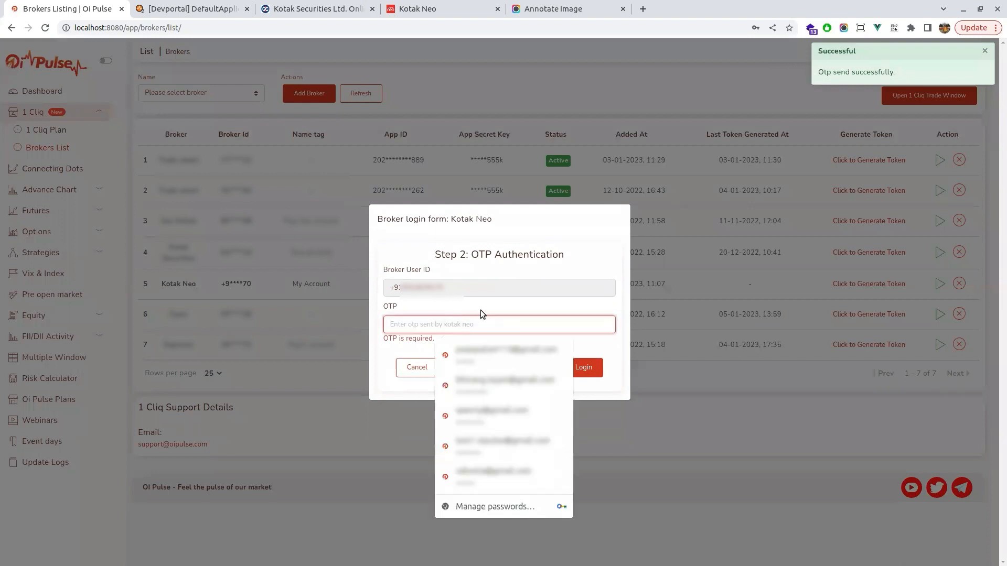
click(498, 324)
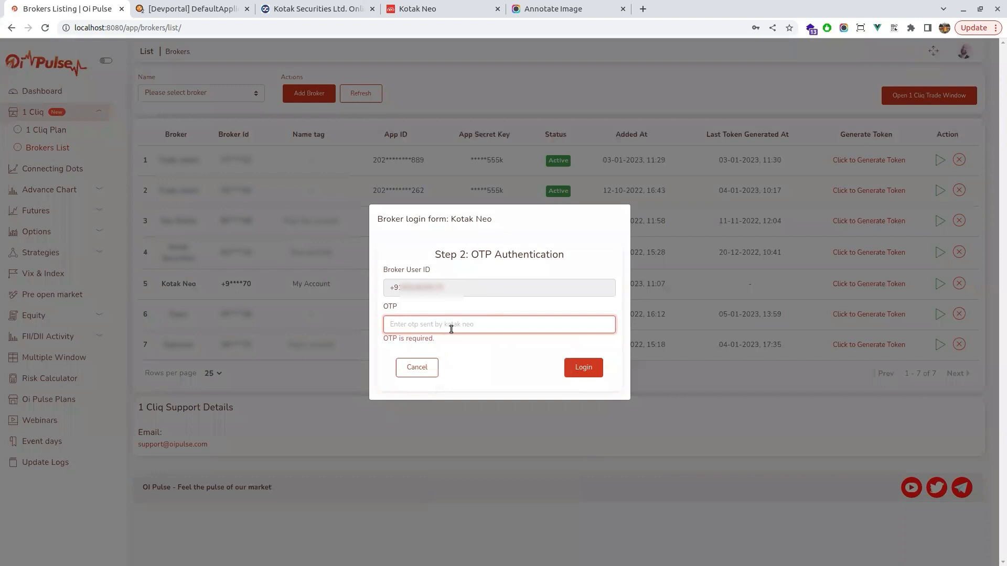
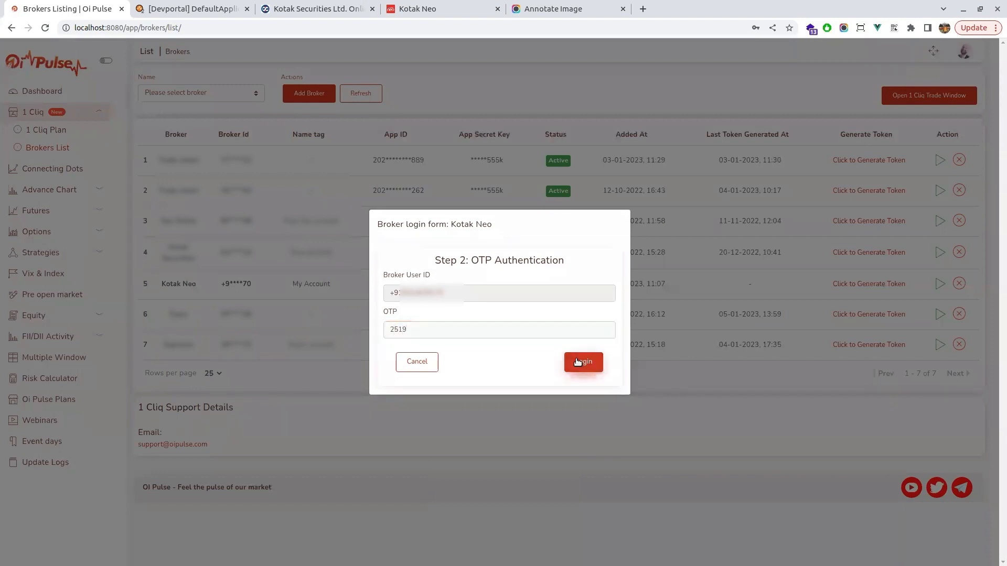
click(581, 361)
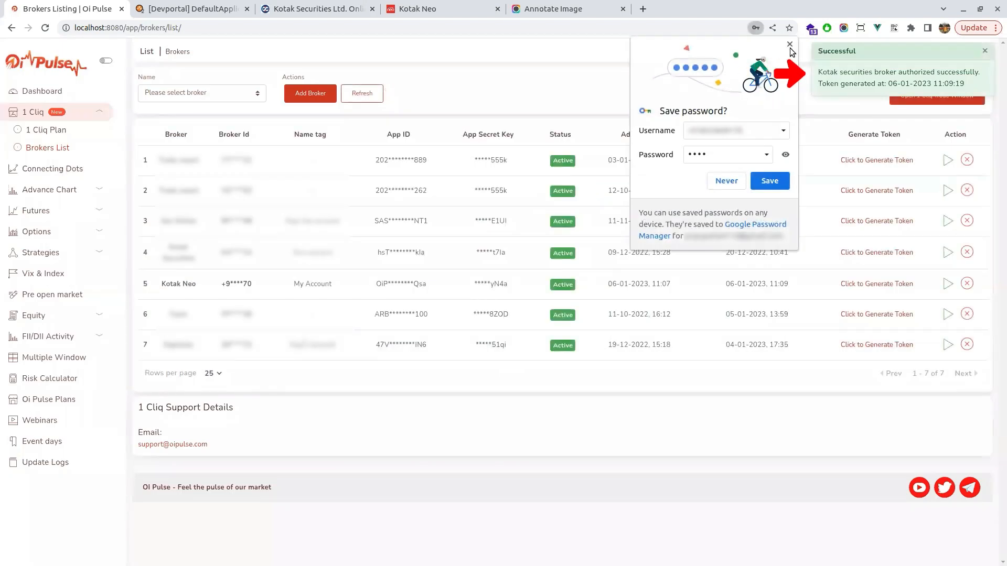
click(789, 46)
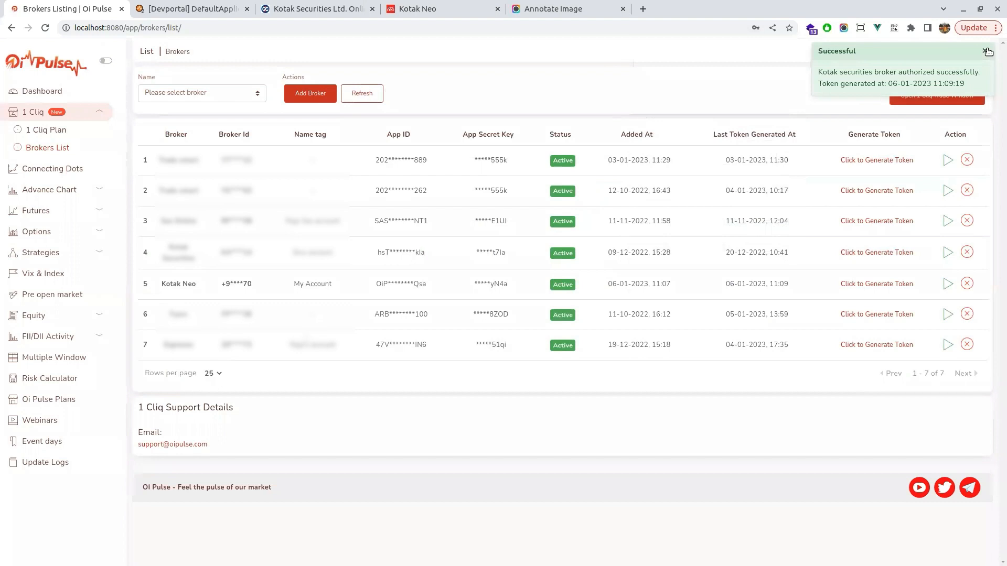
Select the Kotak Neo account for trading and launch the BANKNIFTY 1-Cliq trade window.
click(988, 51)
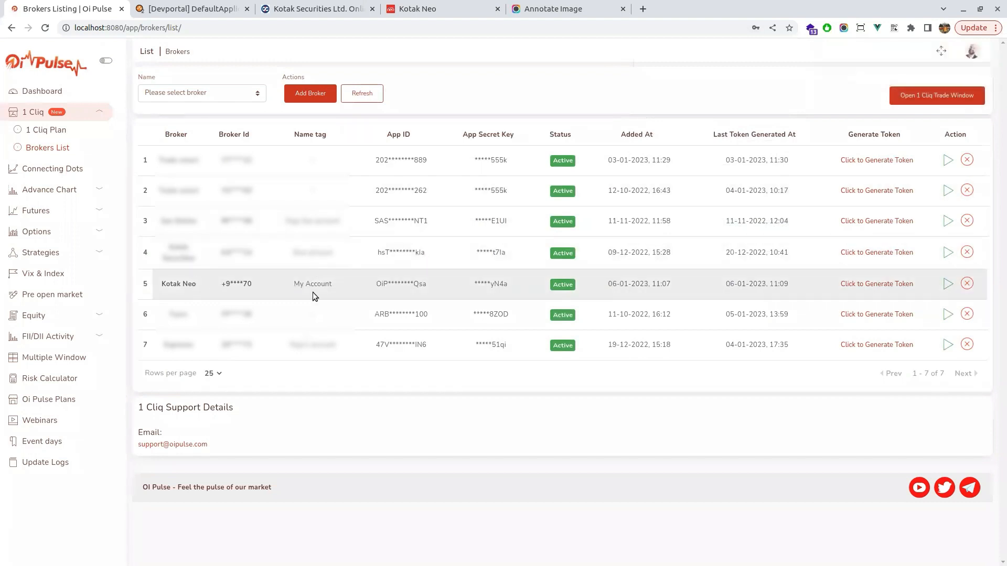
mouse_move(947, 283)
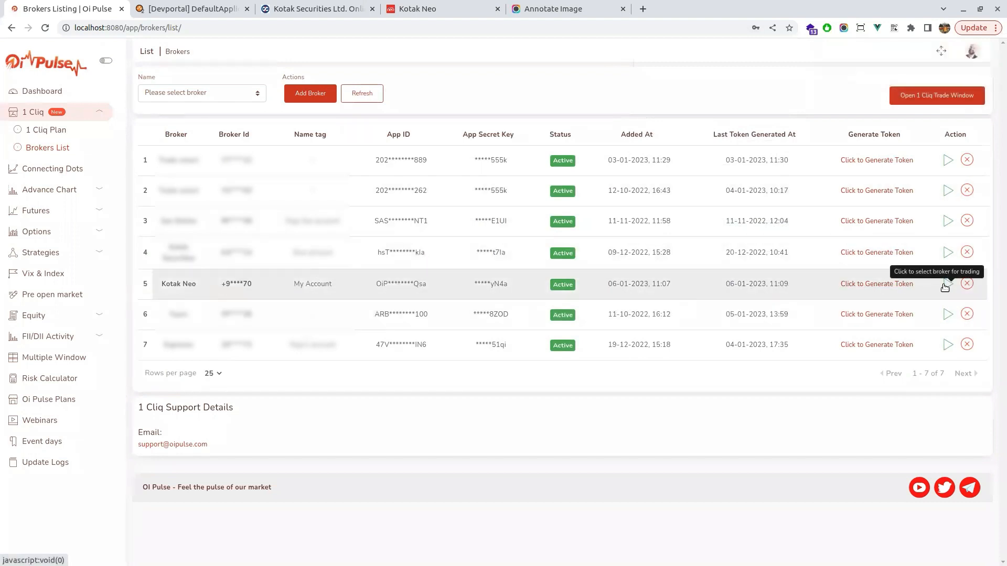
click(947, 284)
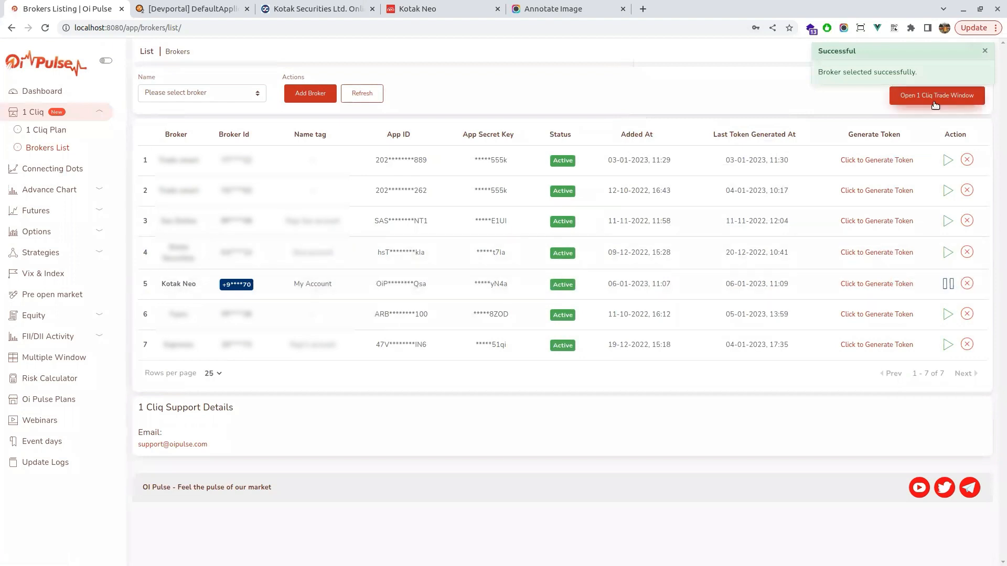
click(936, 95)
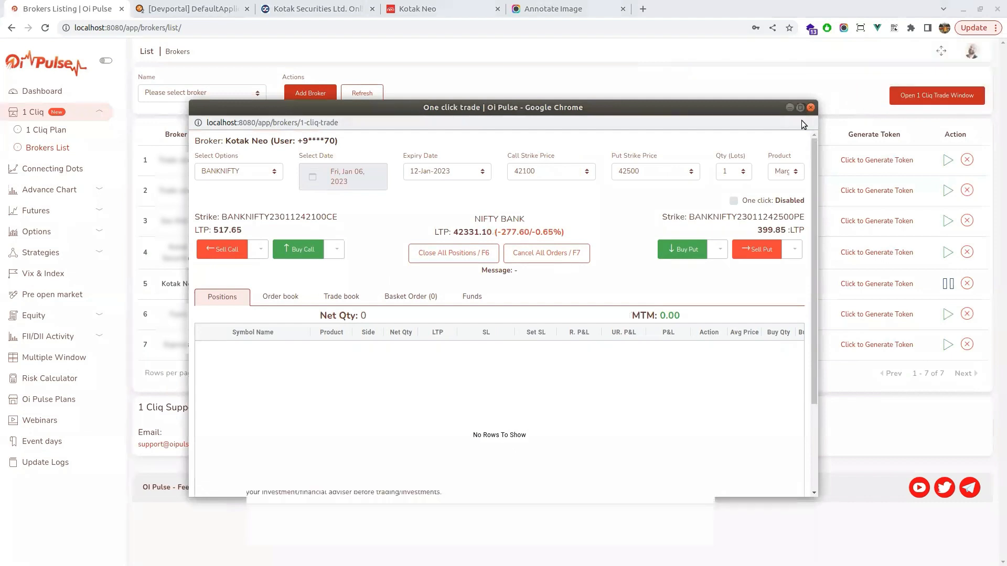
Maximise the trade window and buy one lot of the BANKNIFTY 42500 call.
click(801, 107)
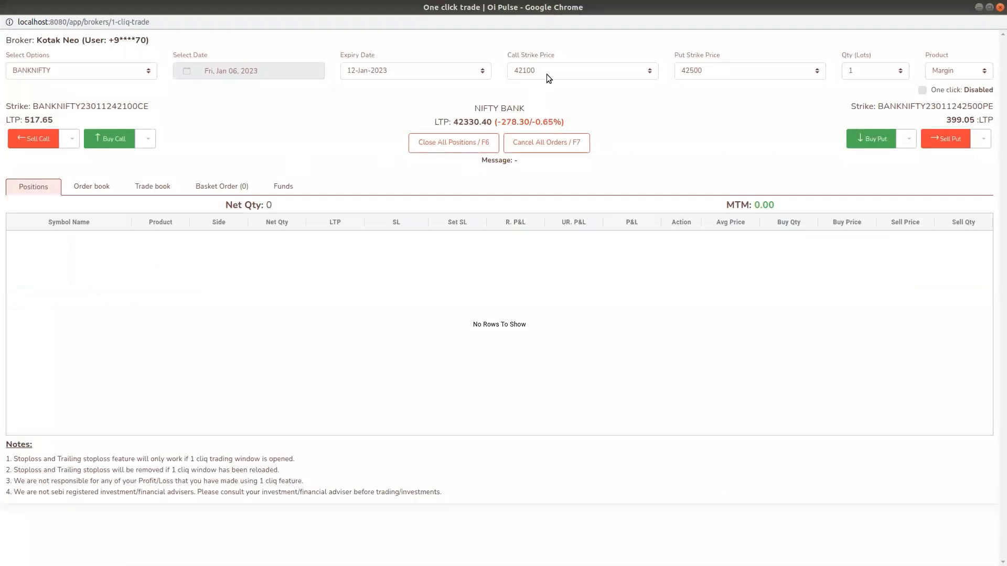
click(578, 71)
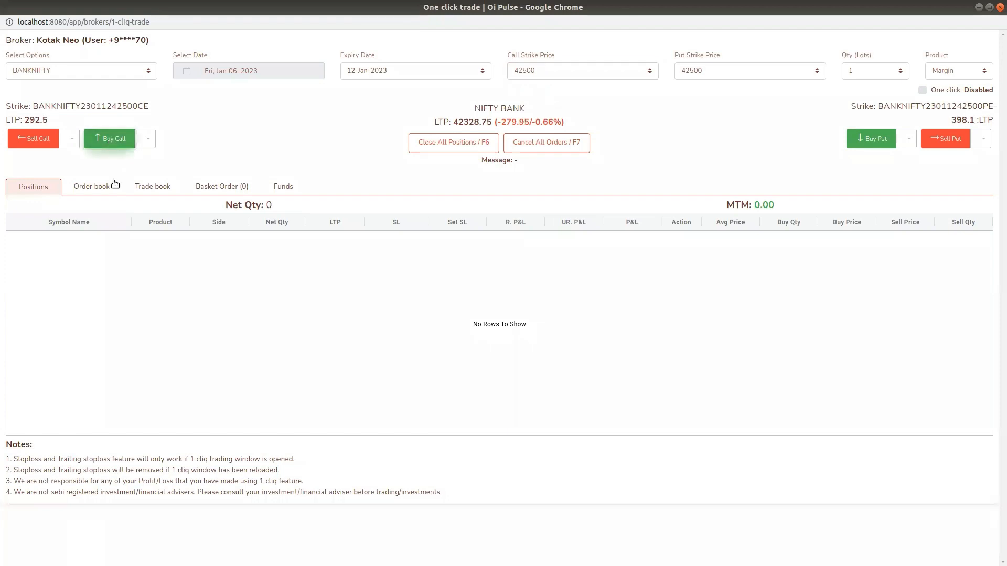
click(109, 137)
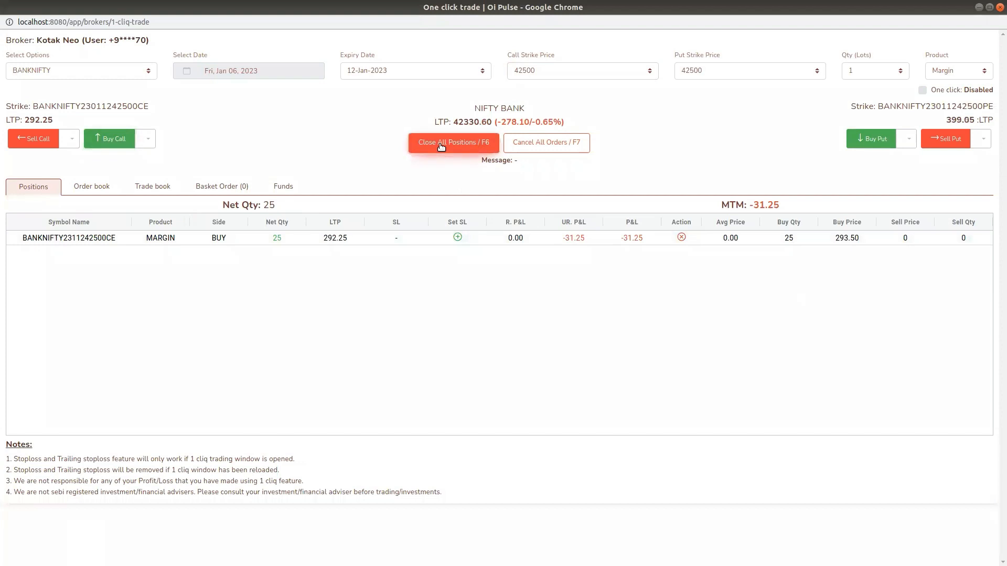
Square off all positions and confirm the positions list is empty.
click(453, 142)
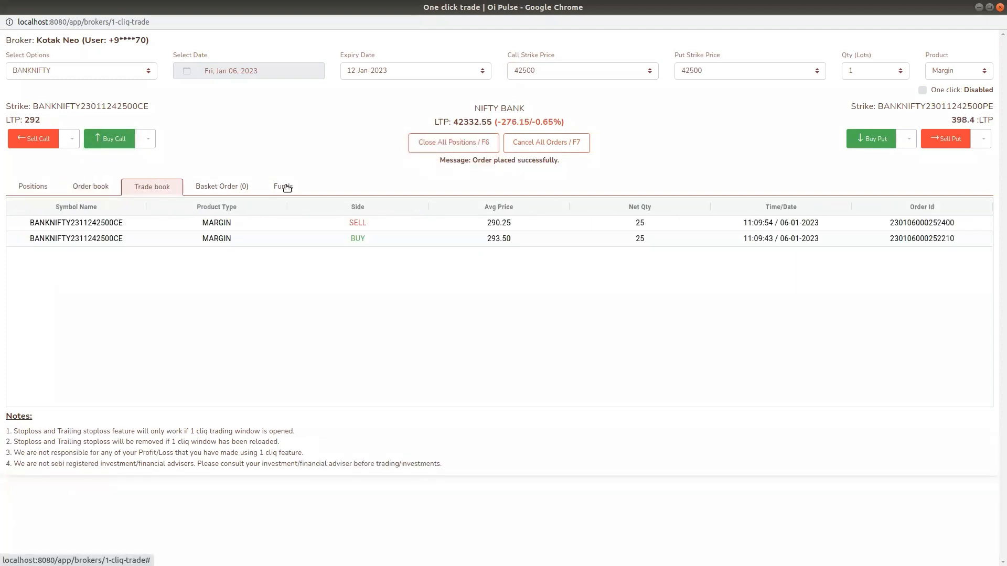
click(32, 186)
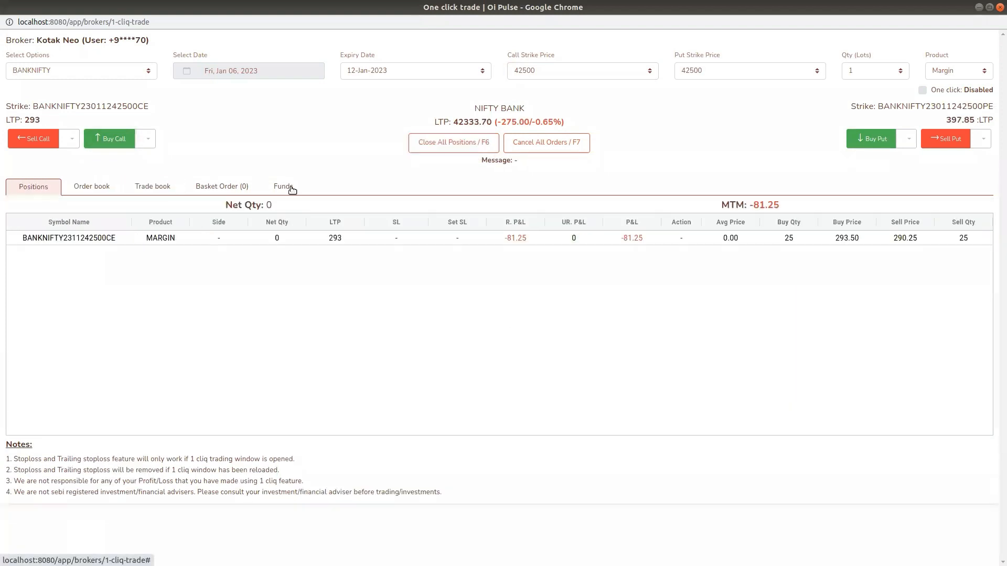
click(33, 186)
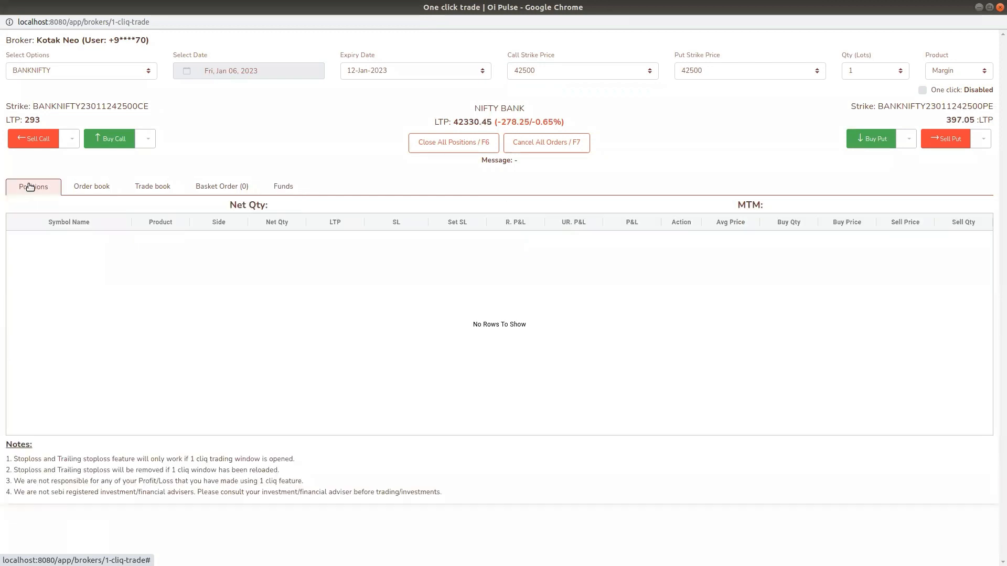